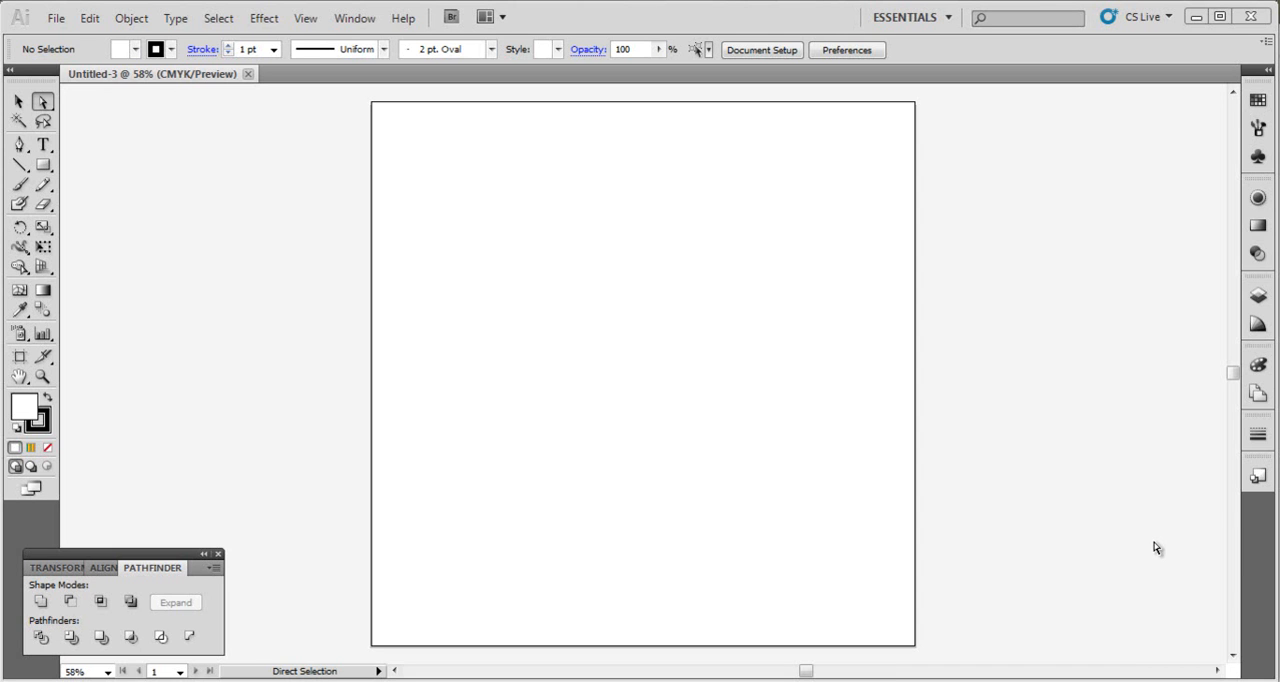
mouse_move(1163, 517)
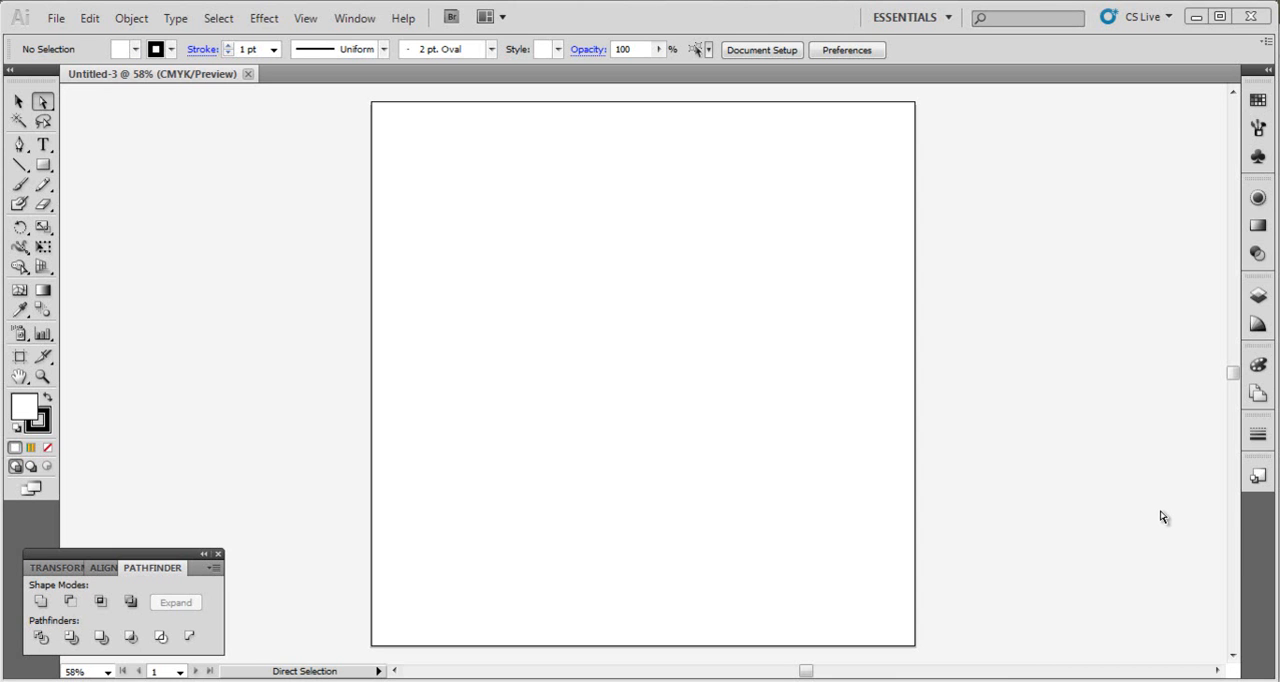
mouse_move(1157, 521)
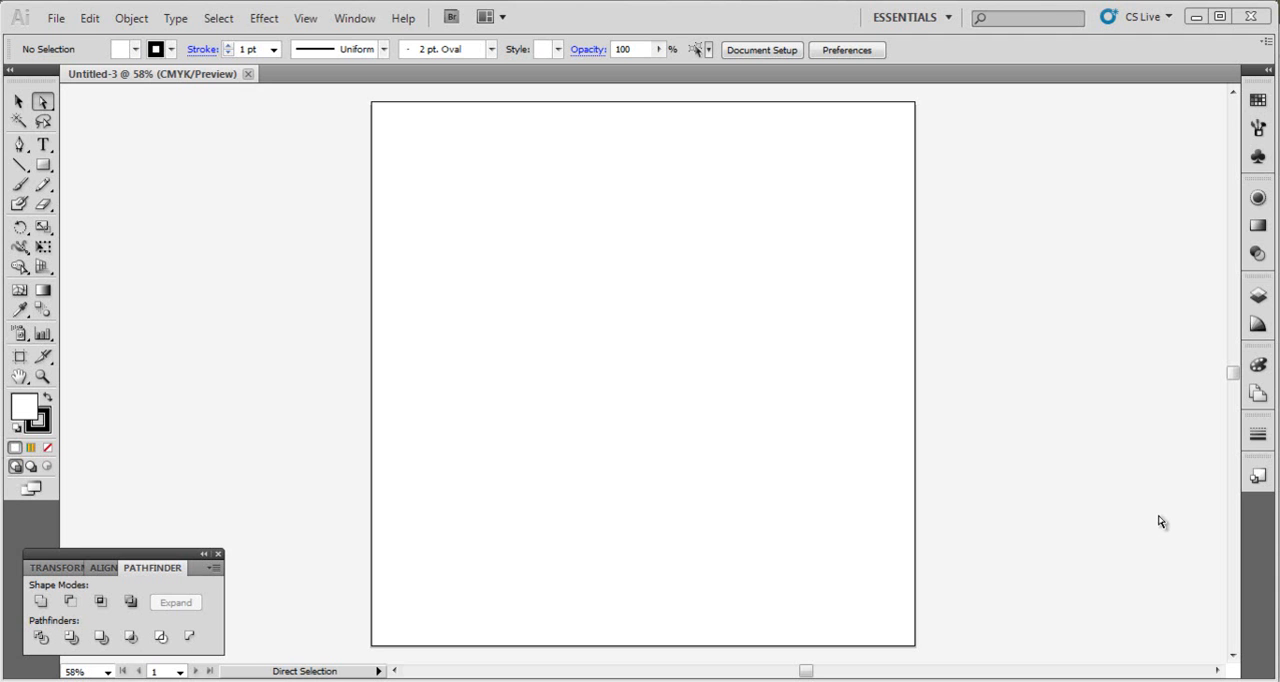
mouse_move(381, 265)
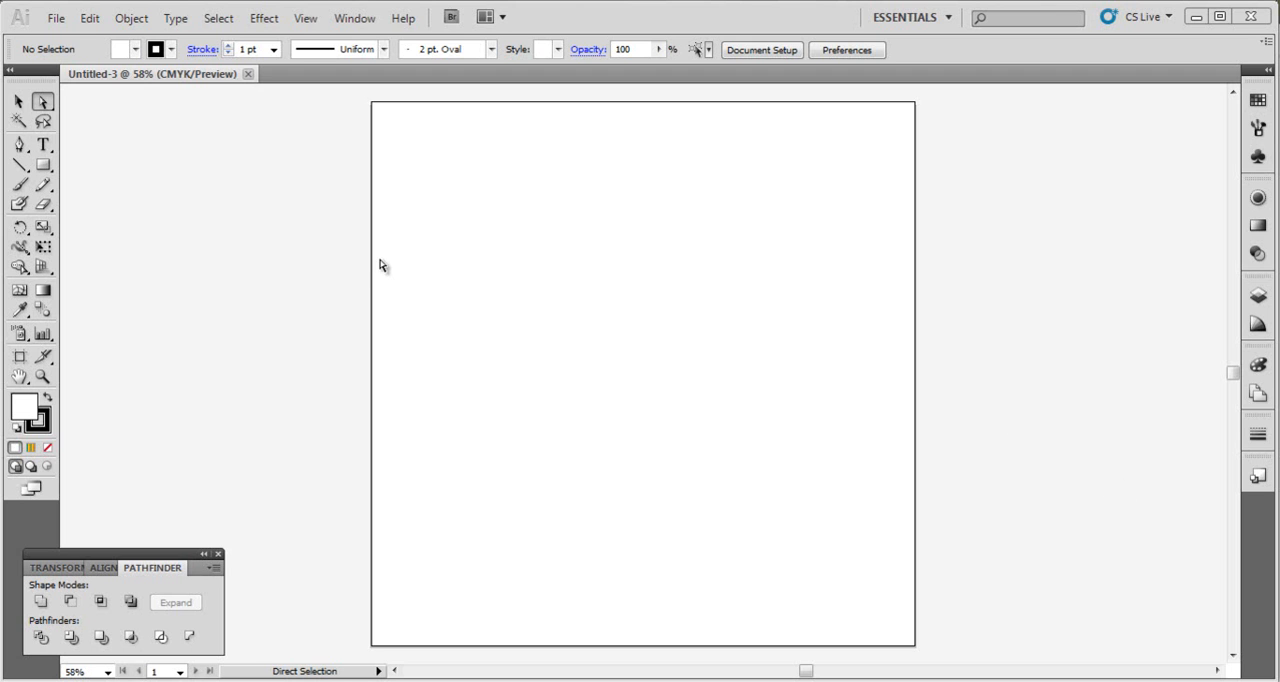
mouse_move(307, 385)
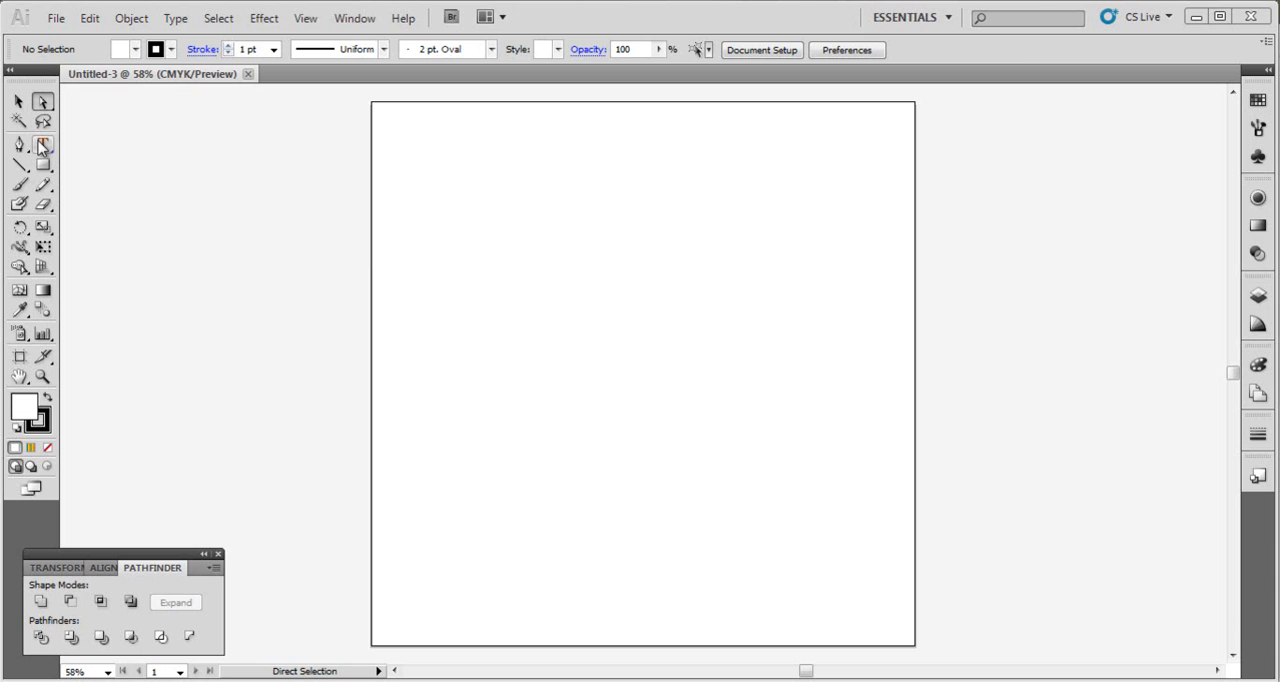
- Type a letter W, scale it up large, and expand it into vector shapes
left_click(42, 144)
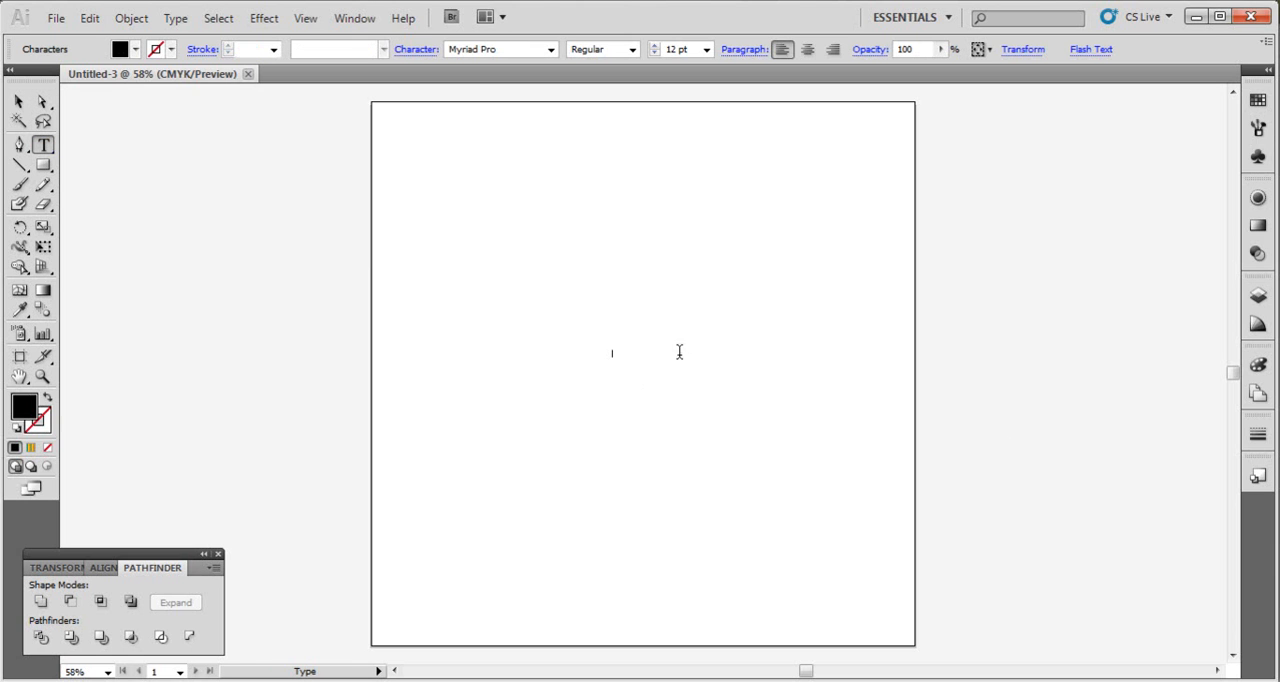
type("w")
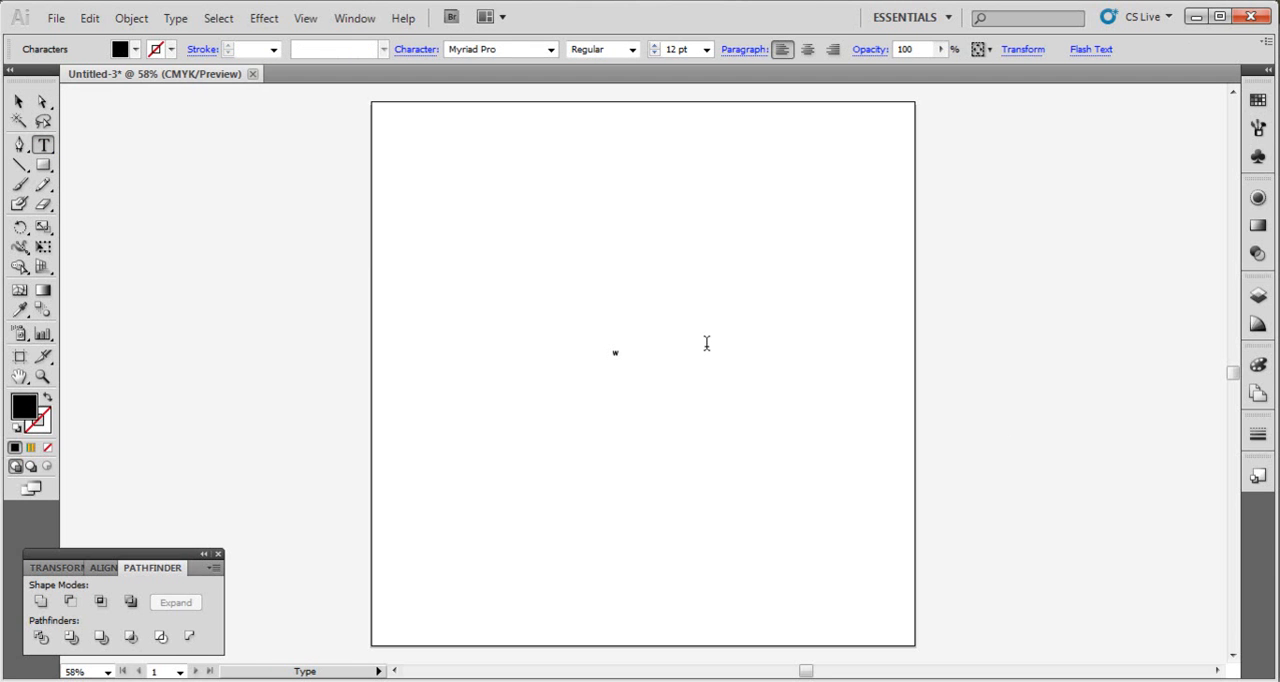
left_click(18, 102)
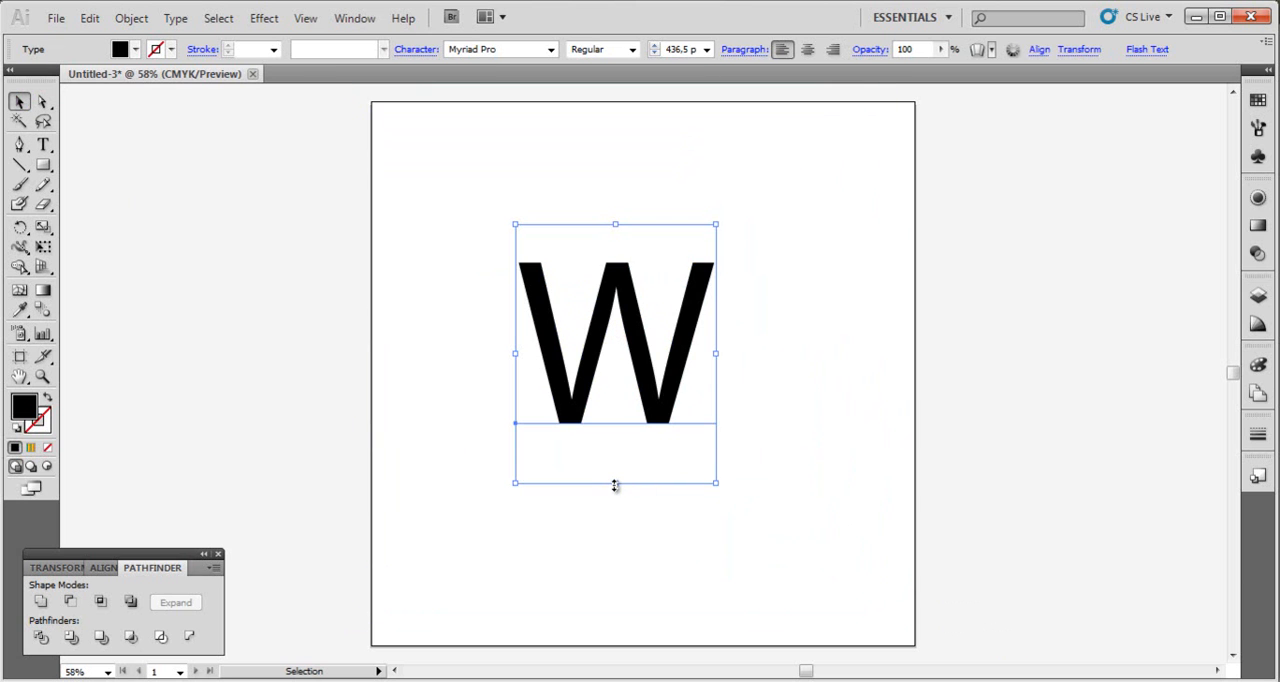
left_click_drag(614, 482, 614, 445)
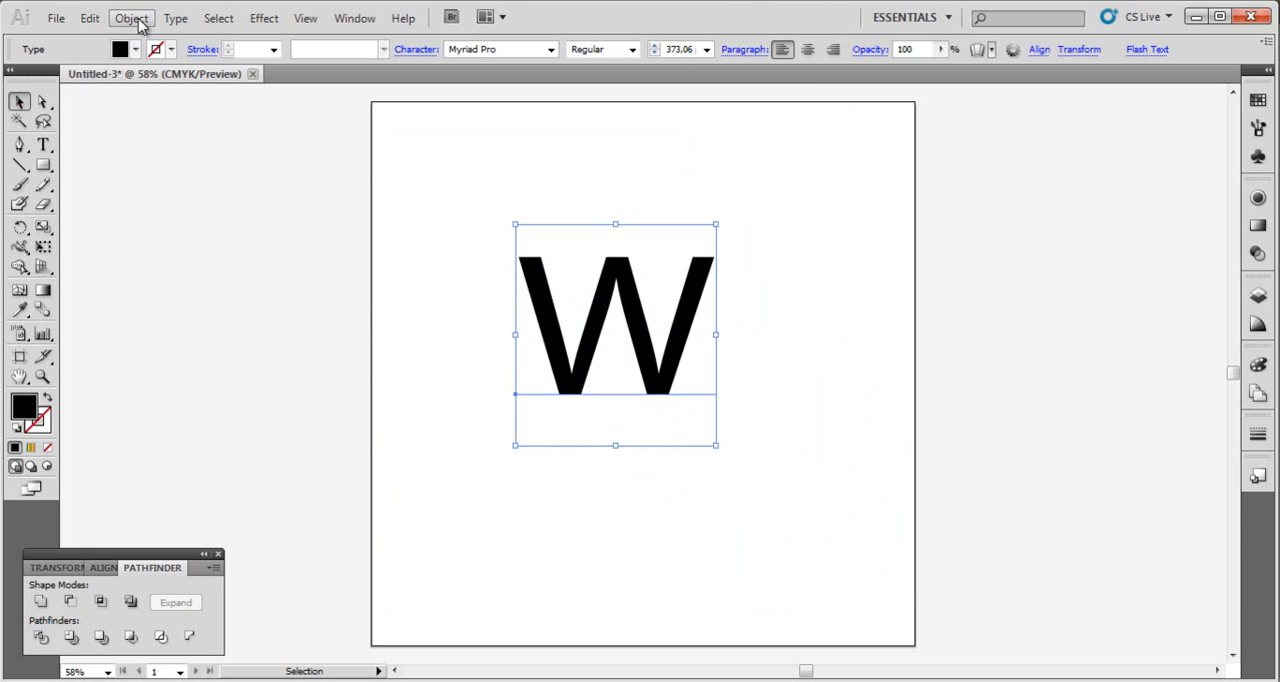
left_click(131, 18)
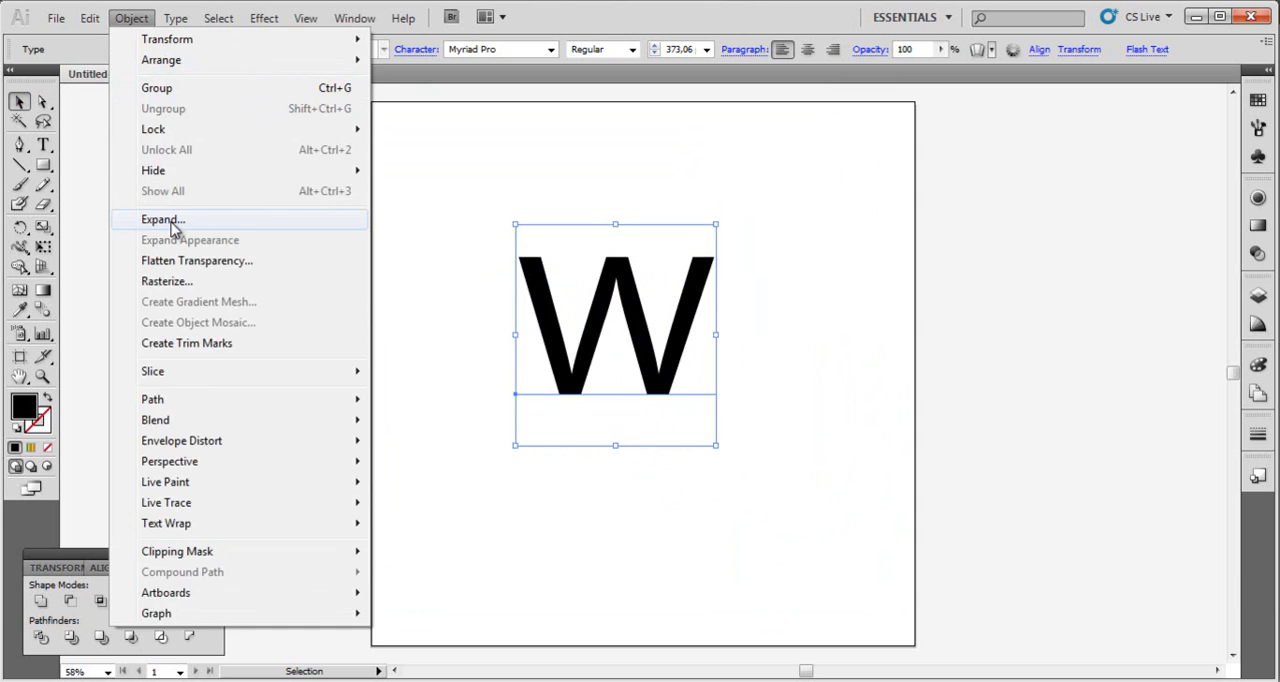
left_click(163, 219)
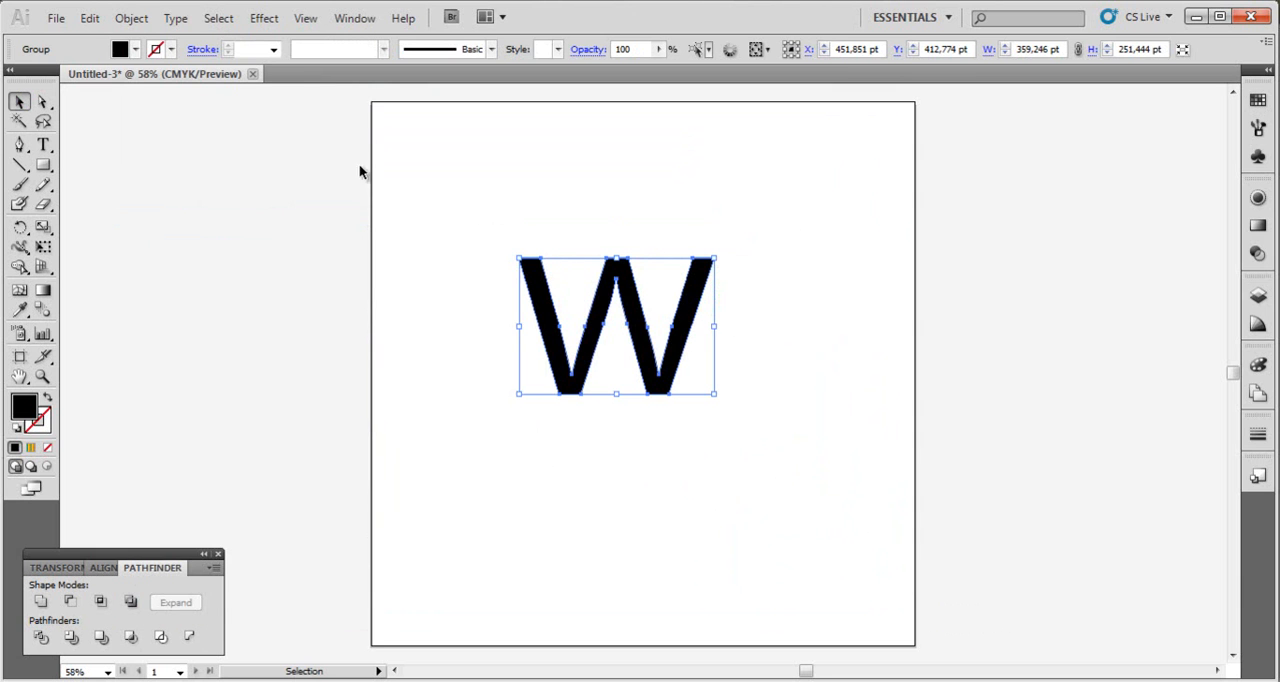
- Apply Extrude & Bevel to the W with preview, a rotated angle and 250 pt depth
left_click(263, 18)
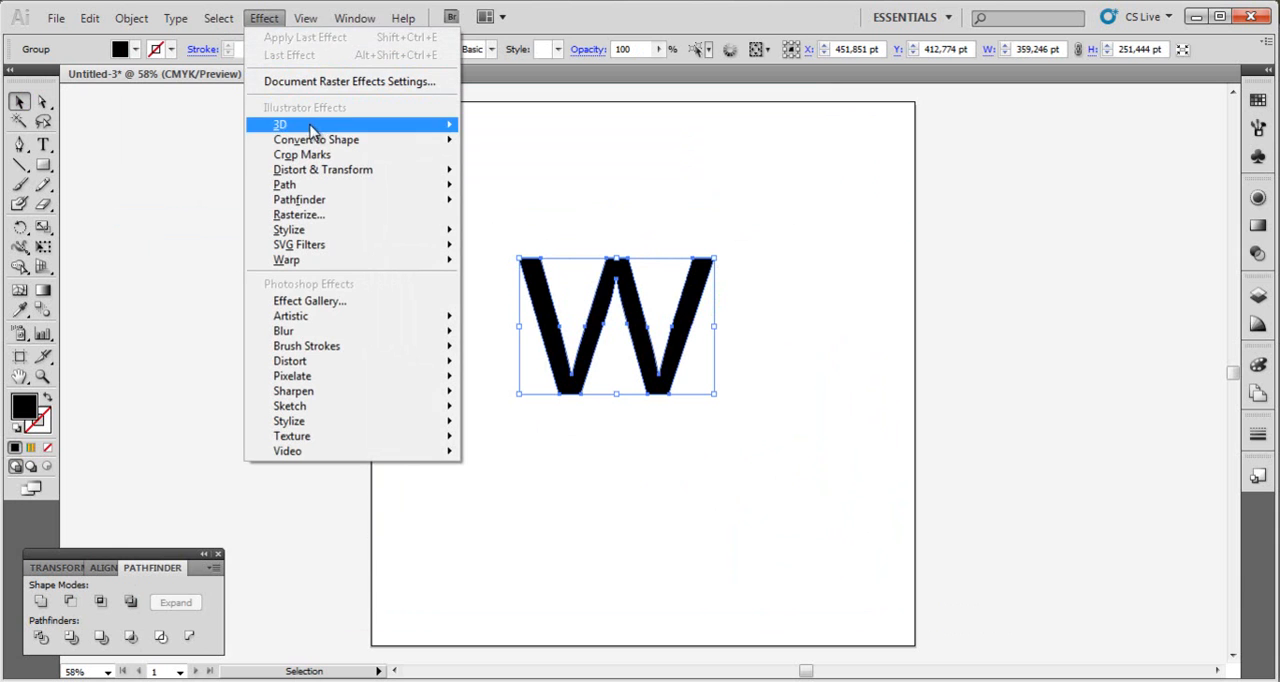
left_click(280, 124)
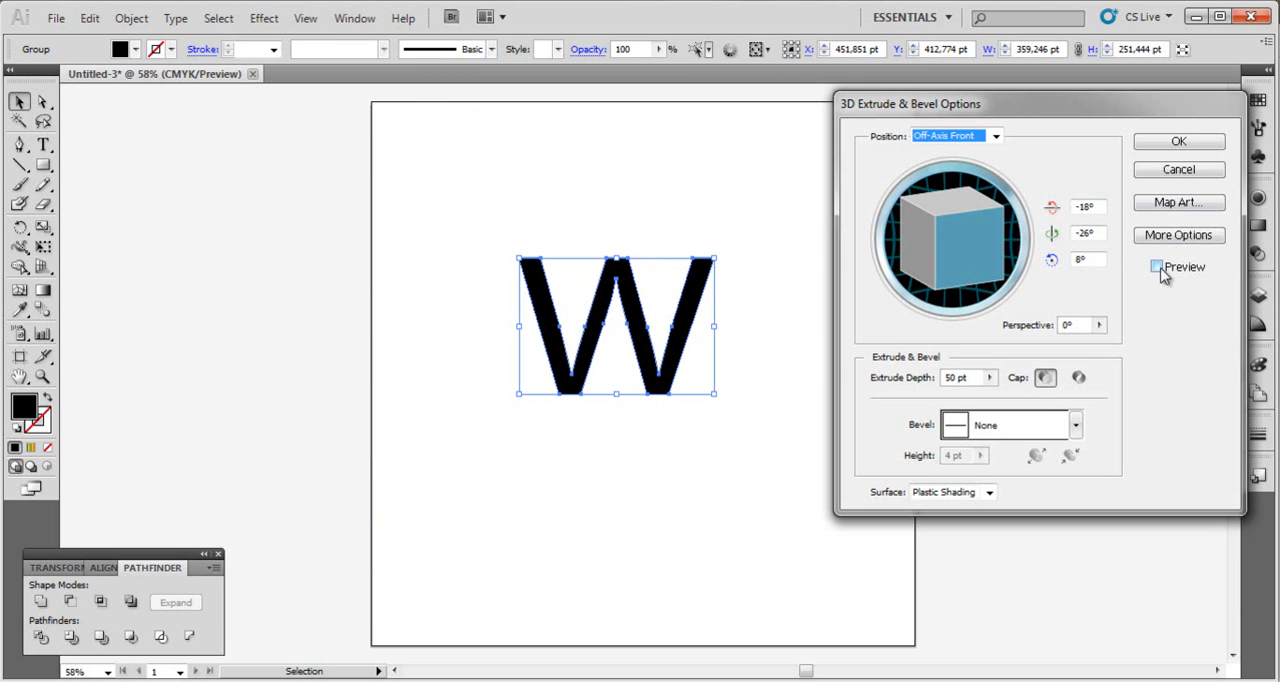
left_click(1157, 267)
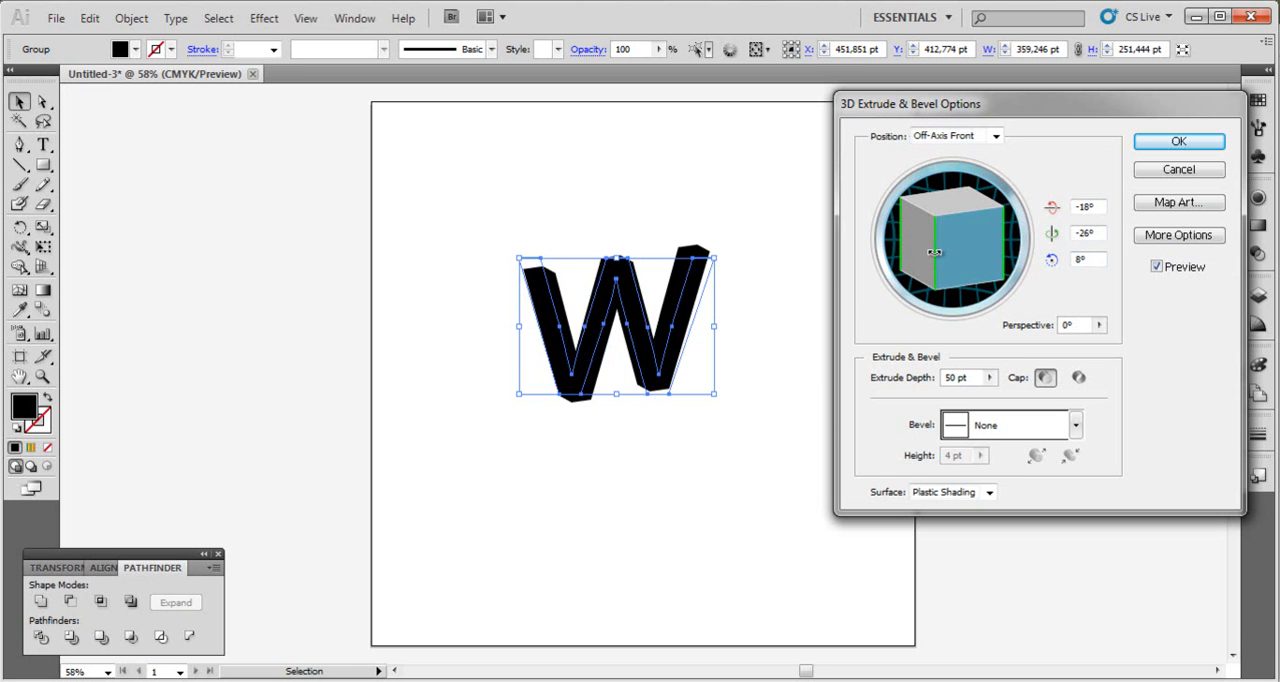
left_click_drag(950, 240, 920, 230)
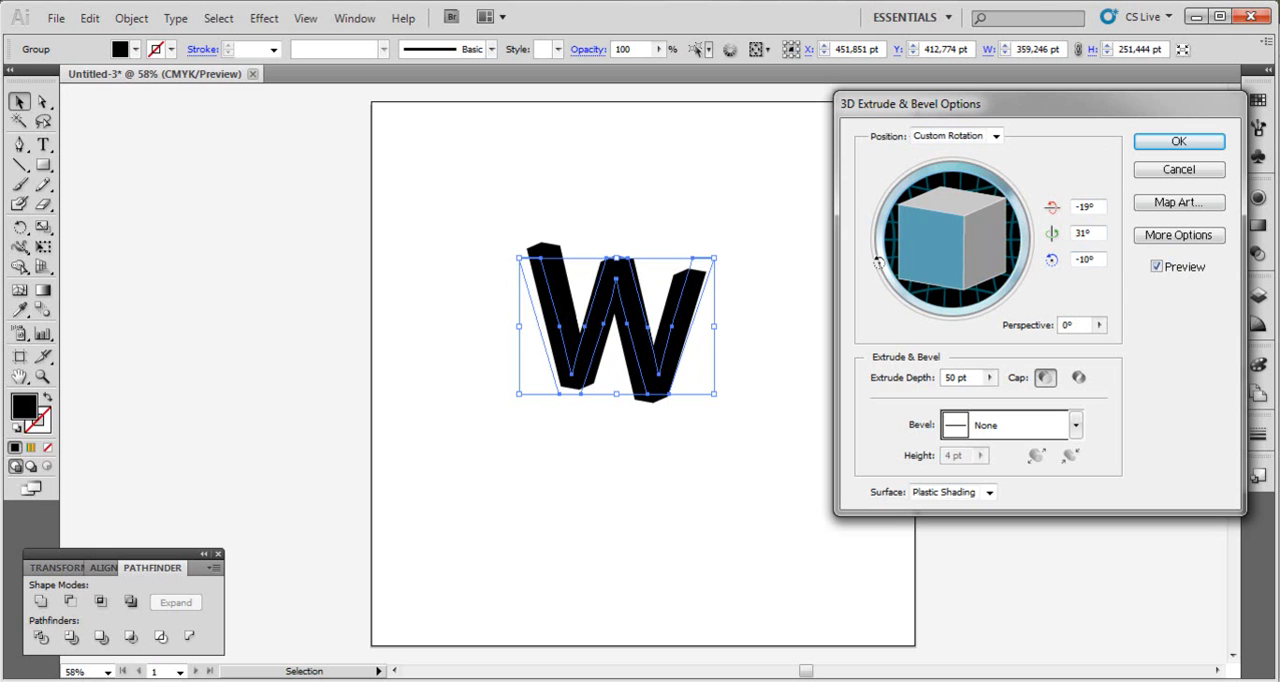
left_click(990, 377)
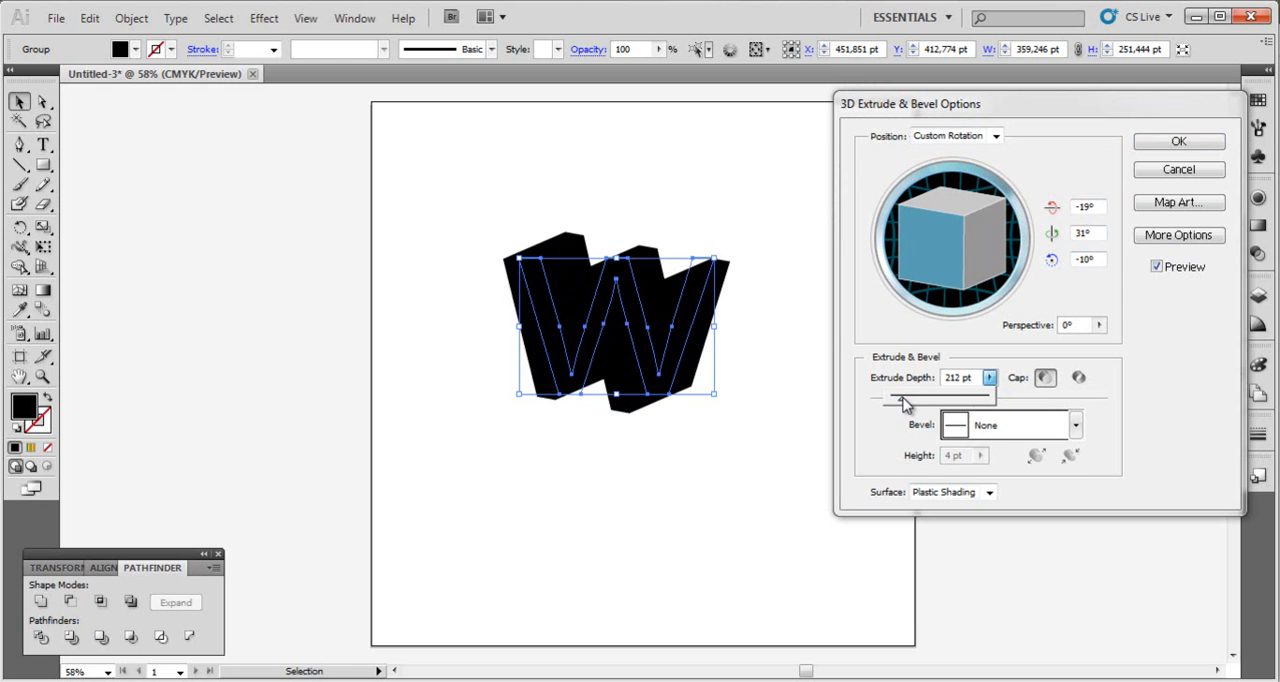
left_click_drag(900, 400, 935, 400)
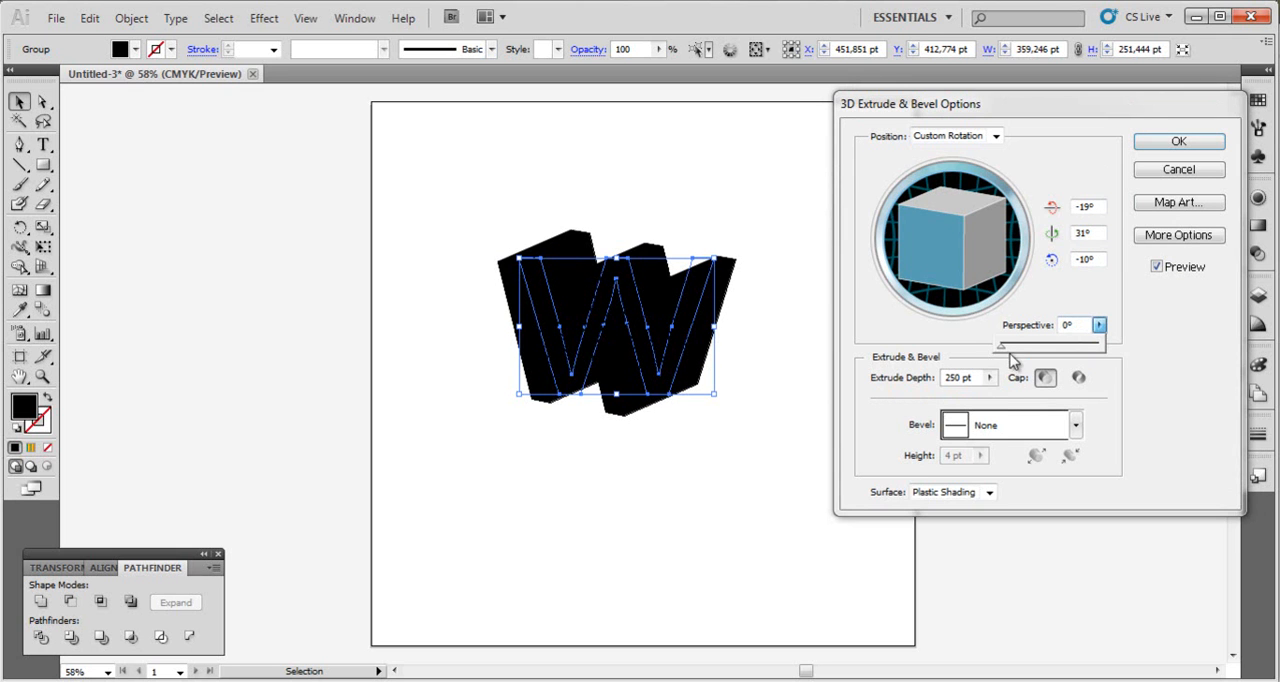
left_click_drag(1001, 344, 1022, 344)
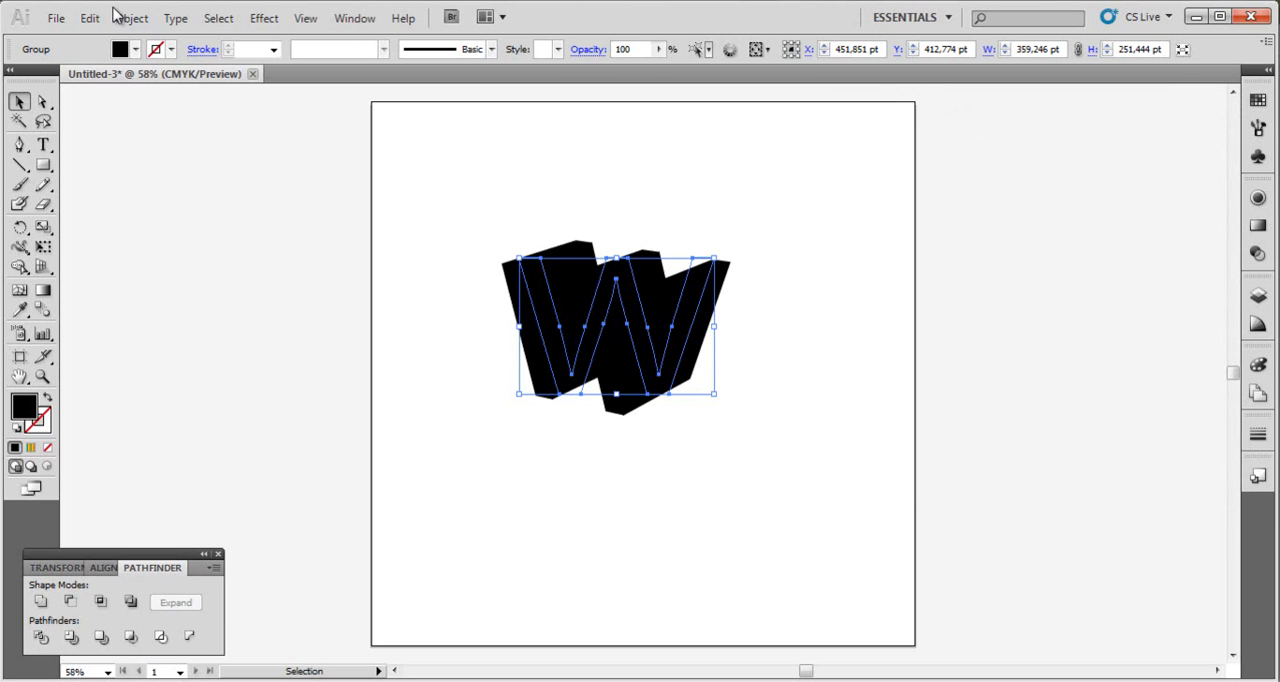
- Apply Object > Expand Appearance to the 3D W
left_click(131, 18)
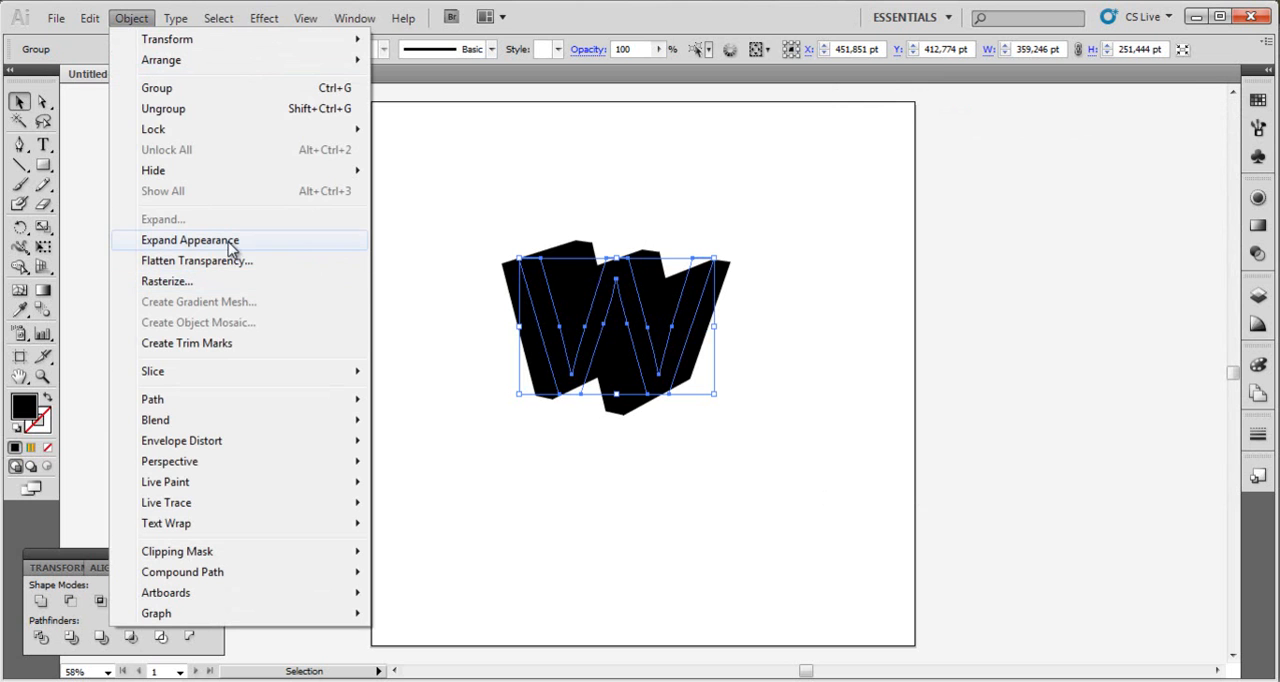
mouse_move(243, 251)
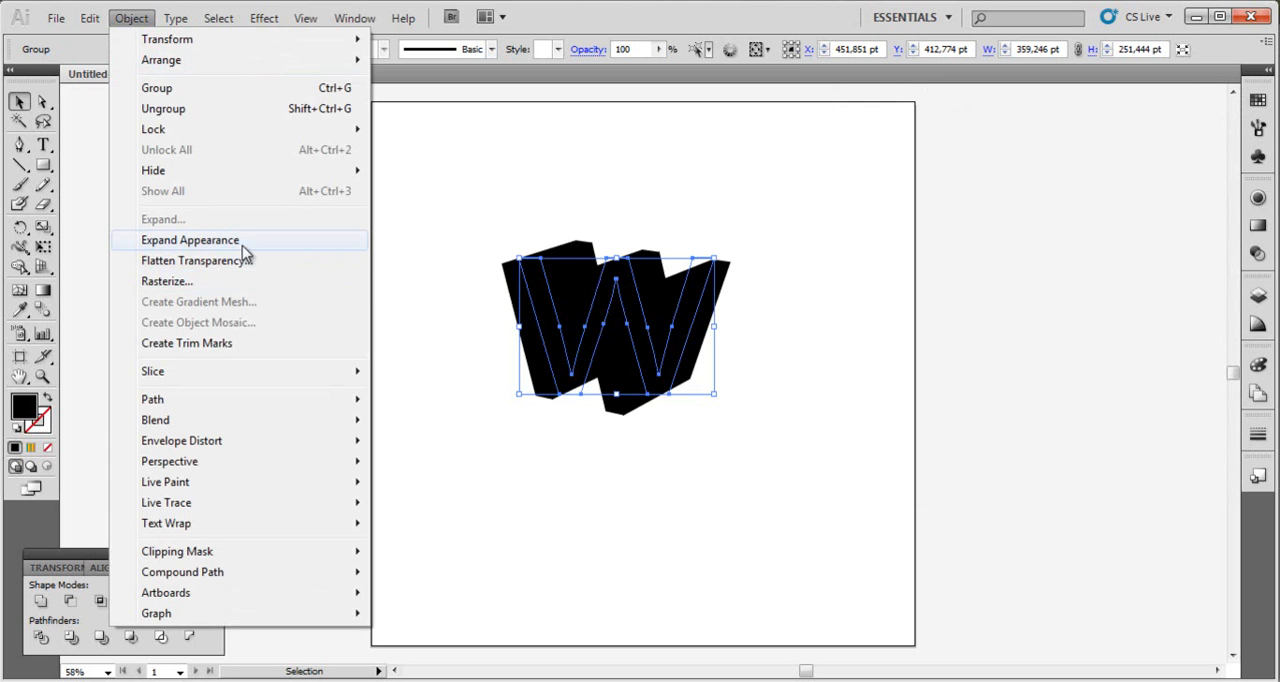
left_click(189, 240)
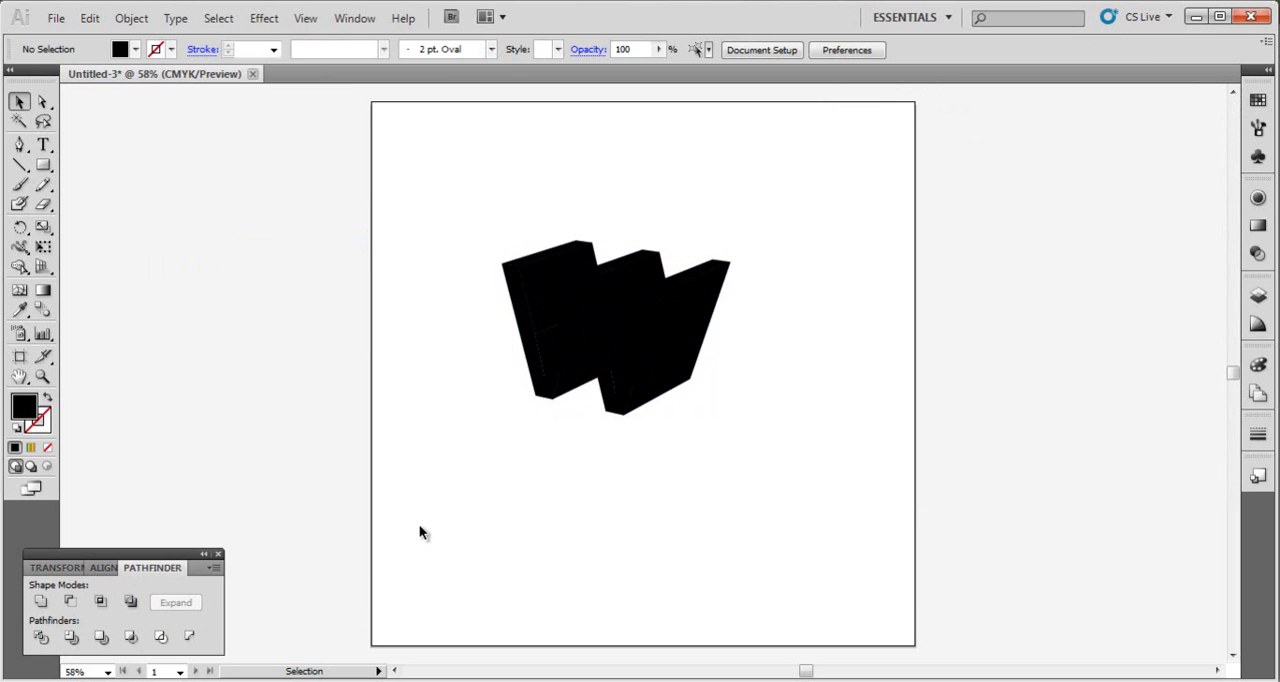
mouse_move(42, 103)
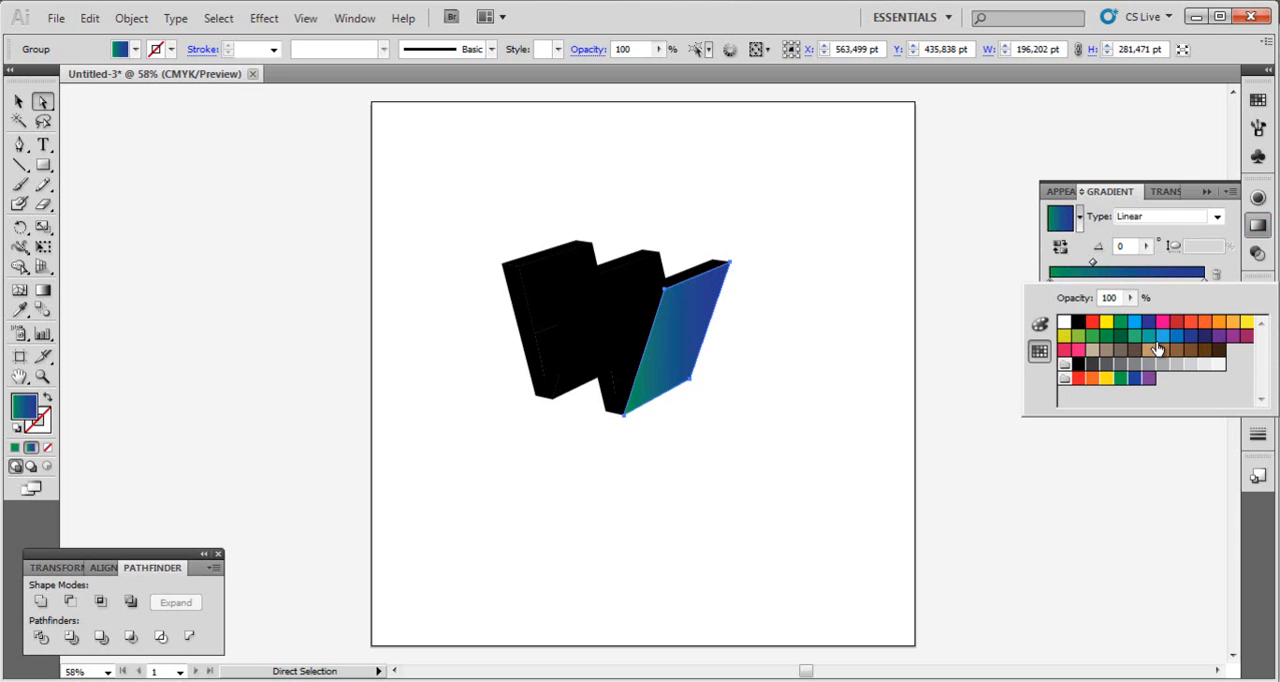
- Fill the right front face with a blue linear gradient
left_click(1162, 336)
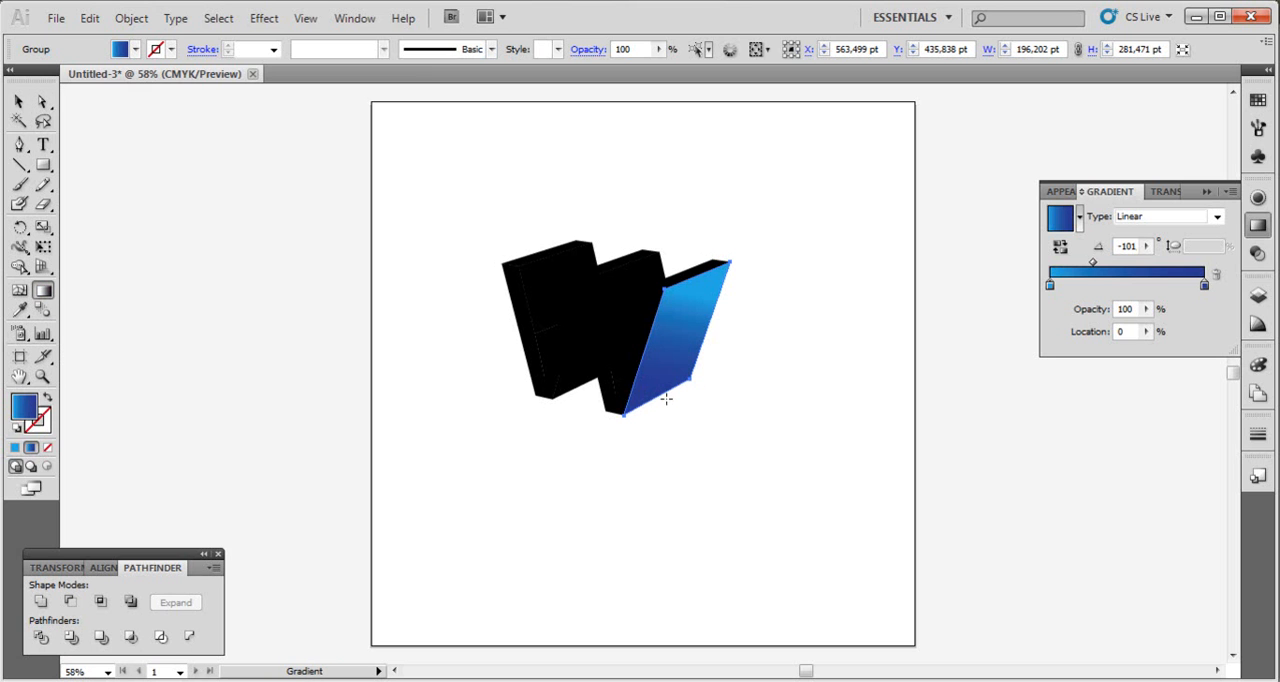
left_click(43, 101)
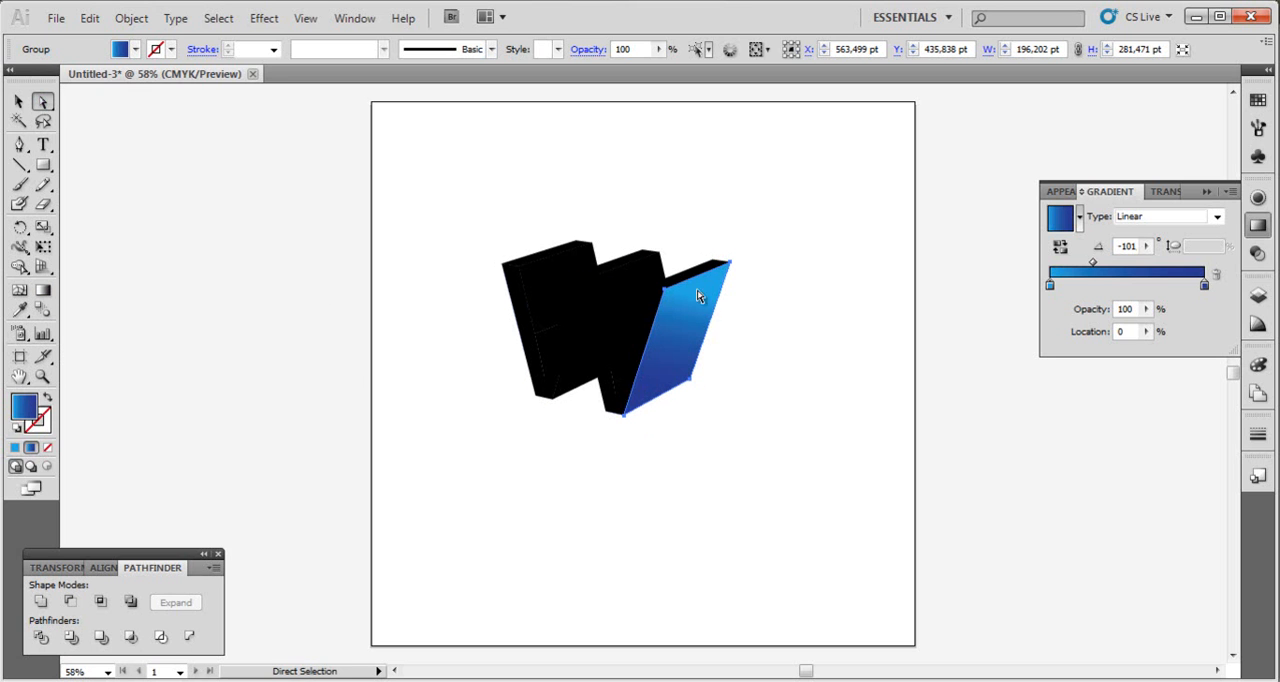
left_click(620, 357)
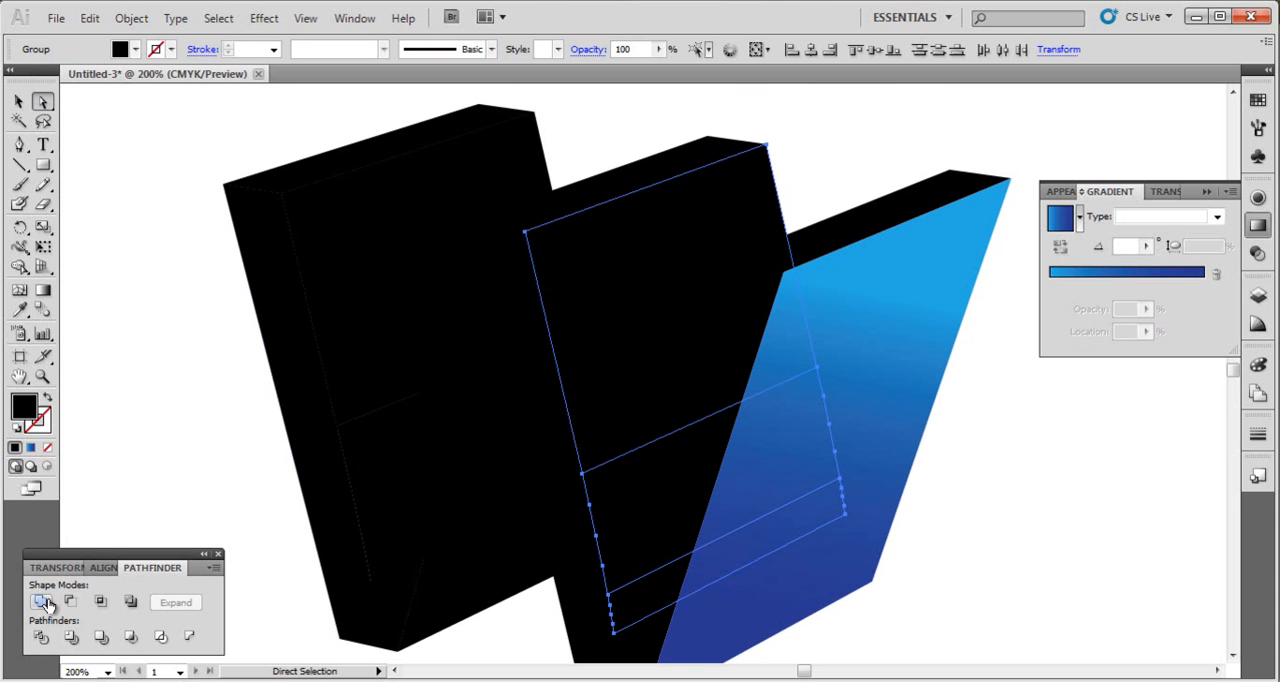
mouse_move(42, 601)
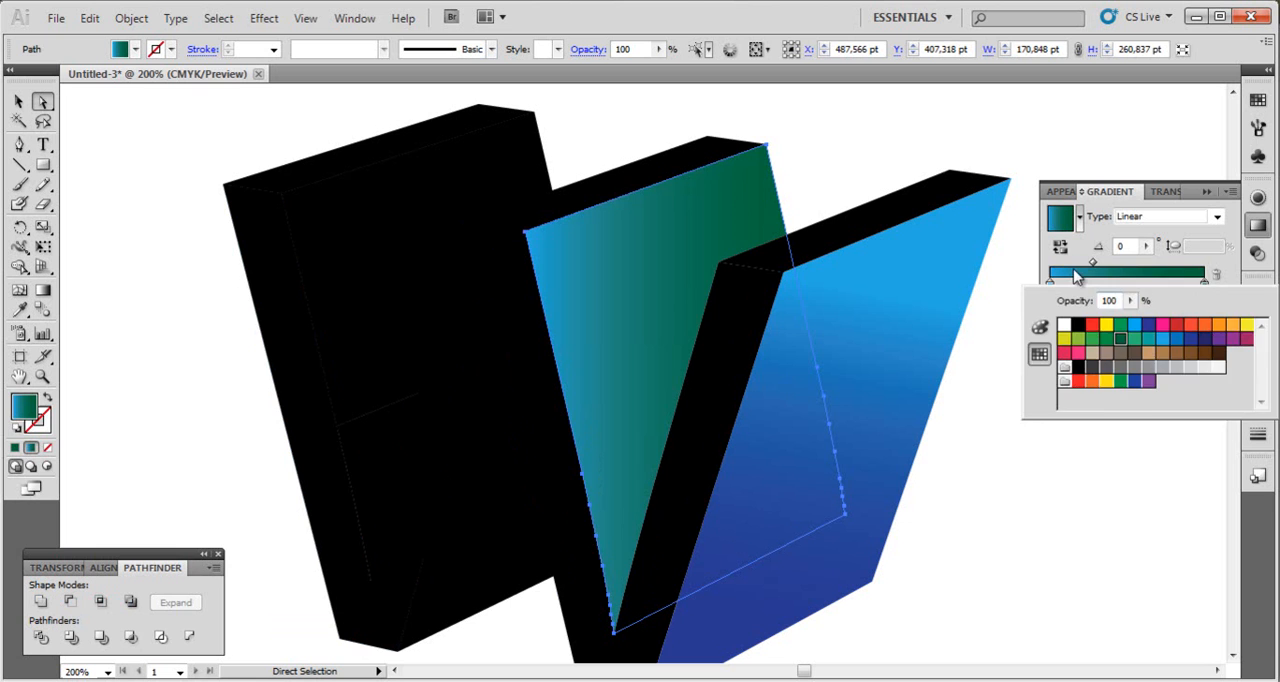
- Set the middle face's gradient stops to dark green and lighter green swatches
left_click(1105, 335)
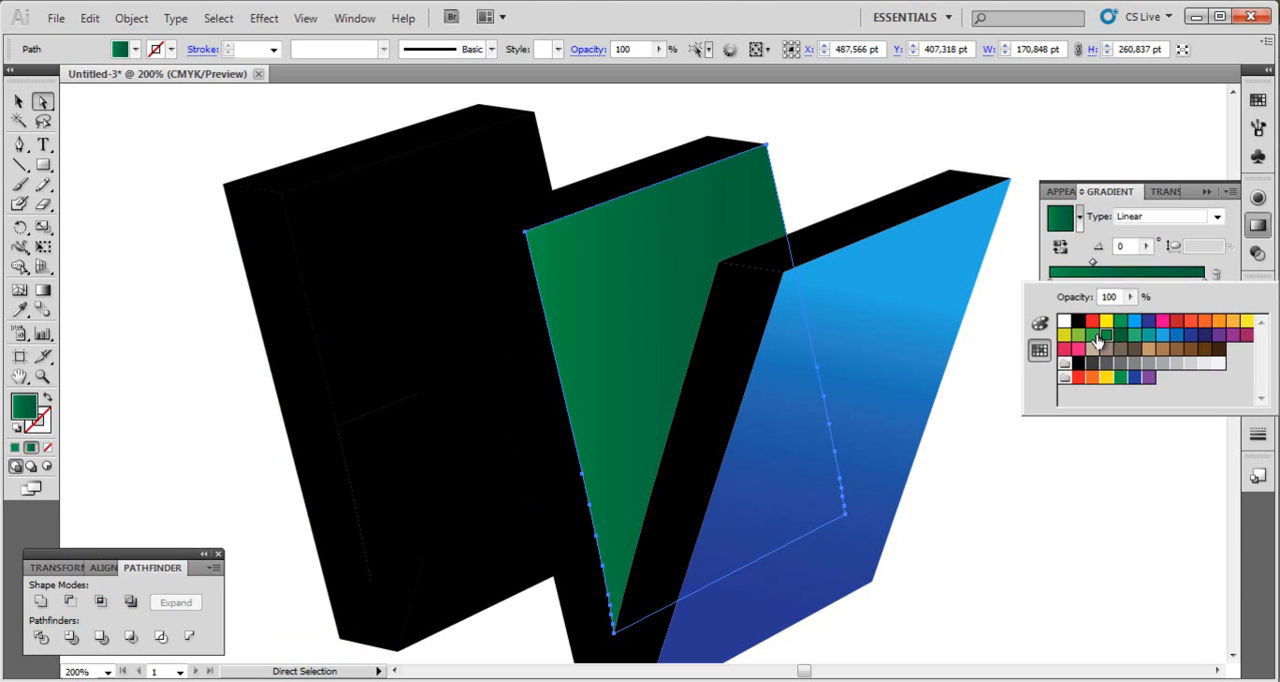
left_click(1075, 321)
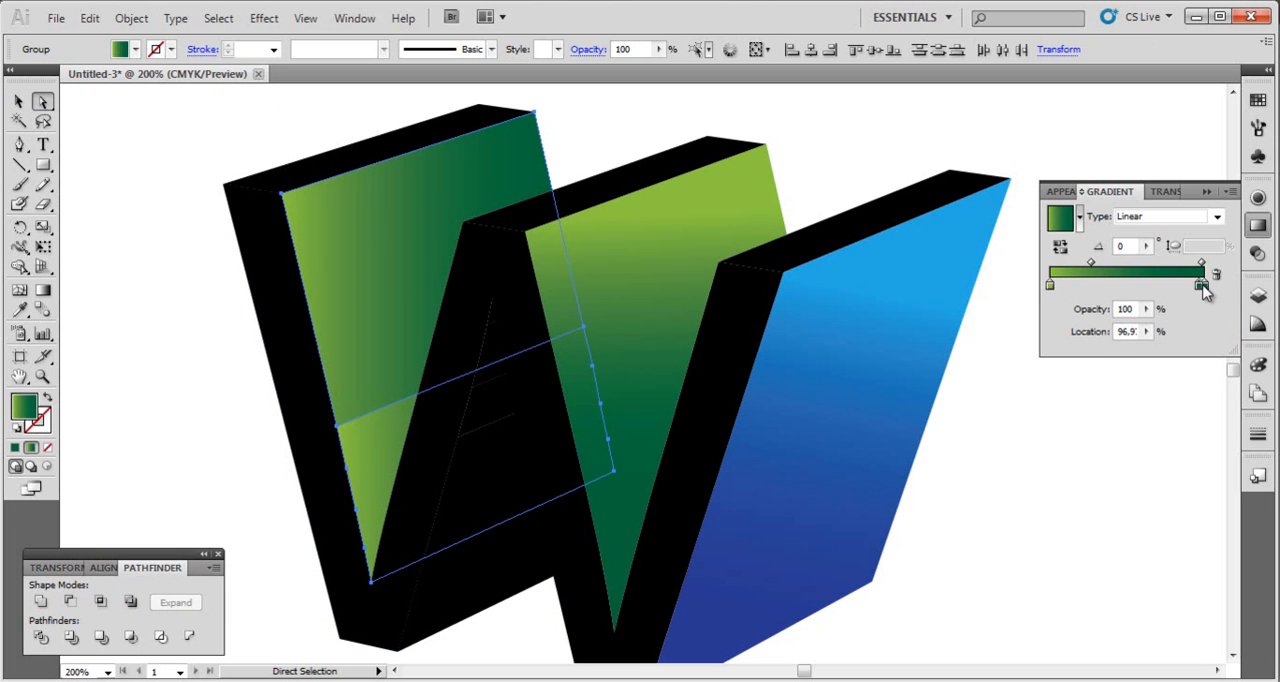
- Recolour the left face's gradient stop to red, then select the inner face
left_click(1200, 287)
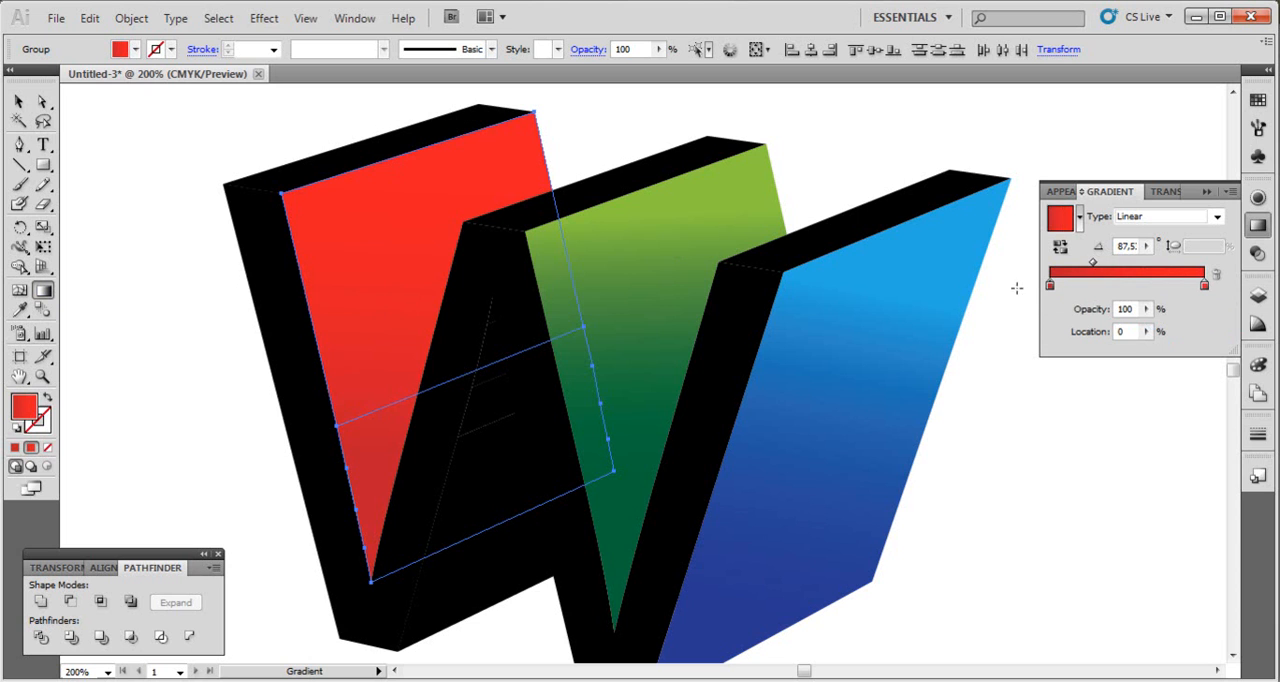
left_click(1050, 285)
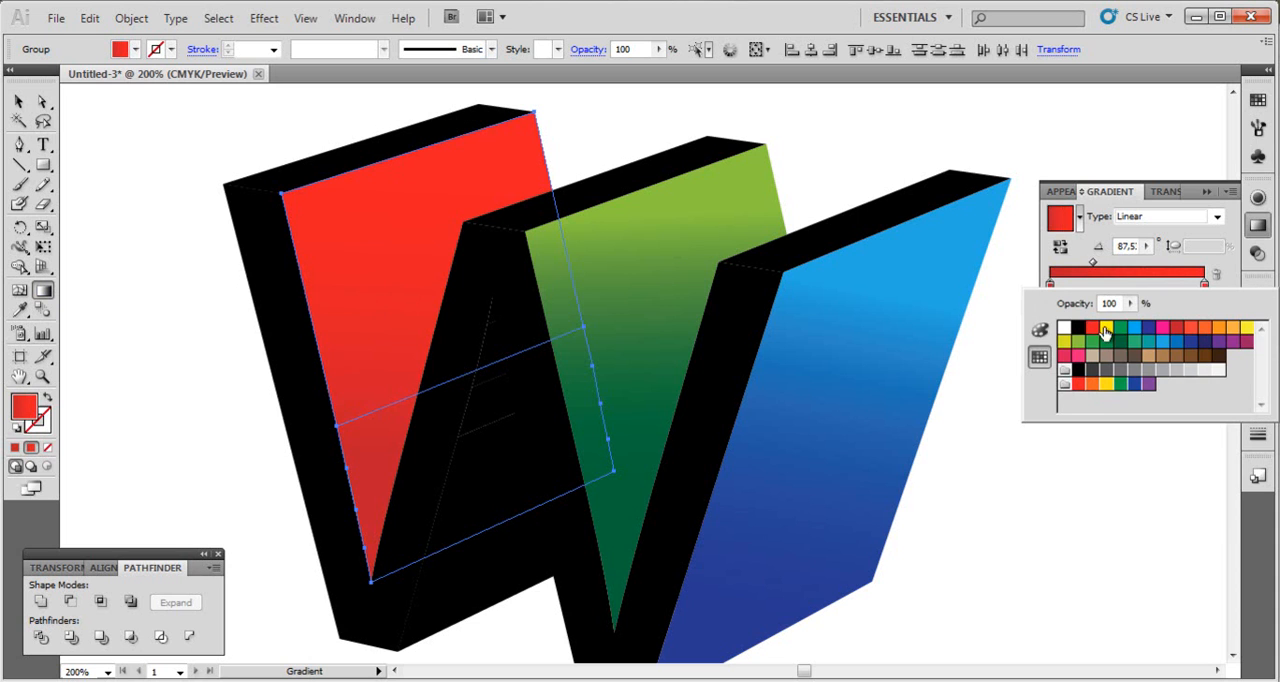
left_click(1039, 357)
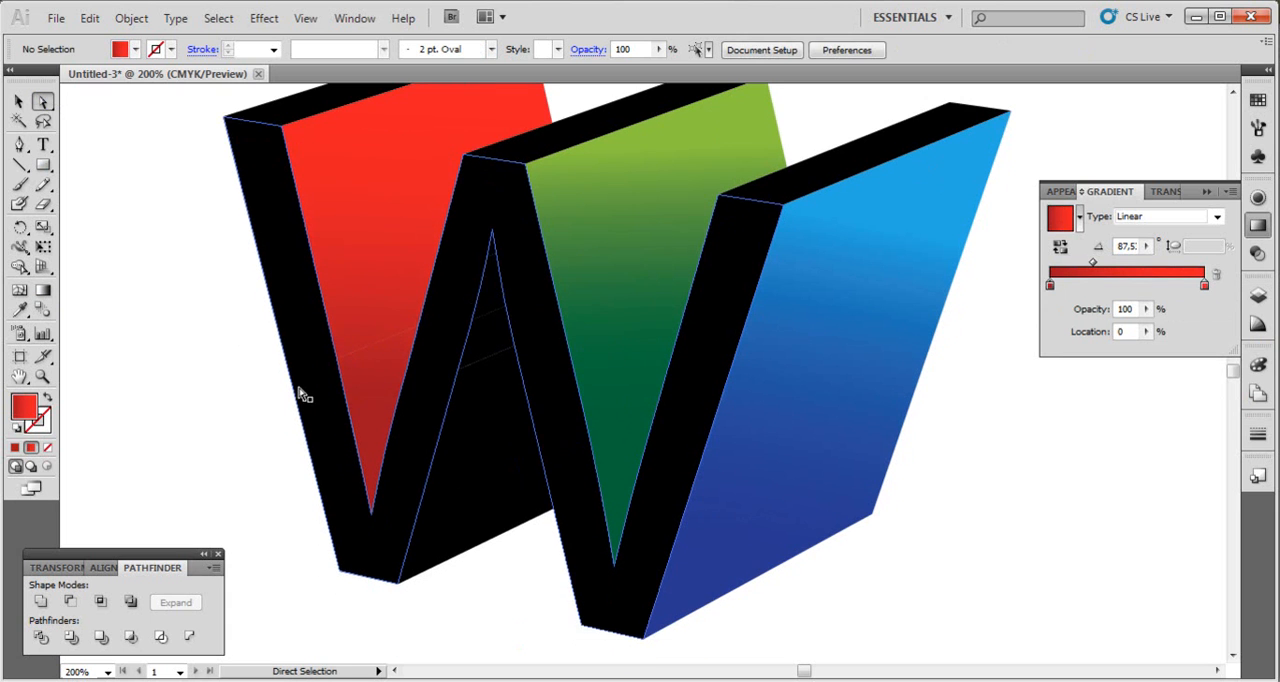
left_click(490, 315)
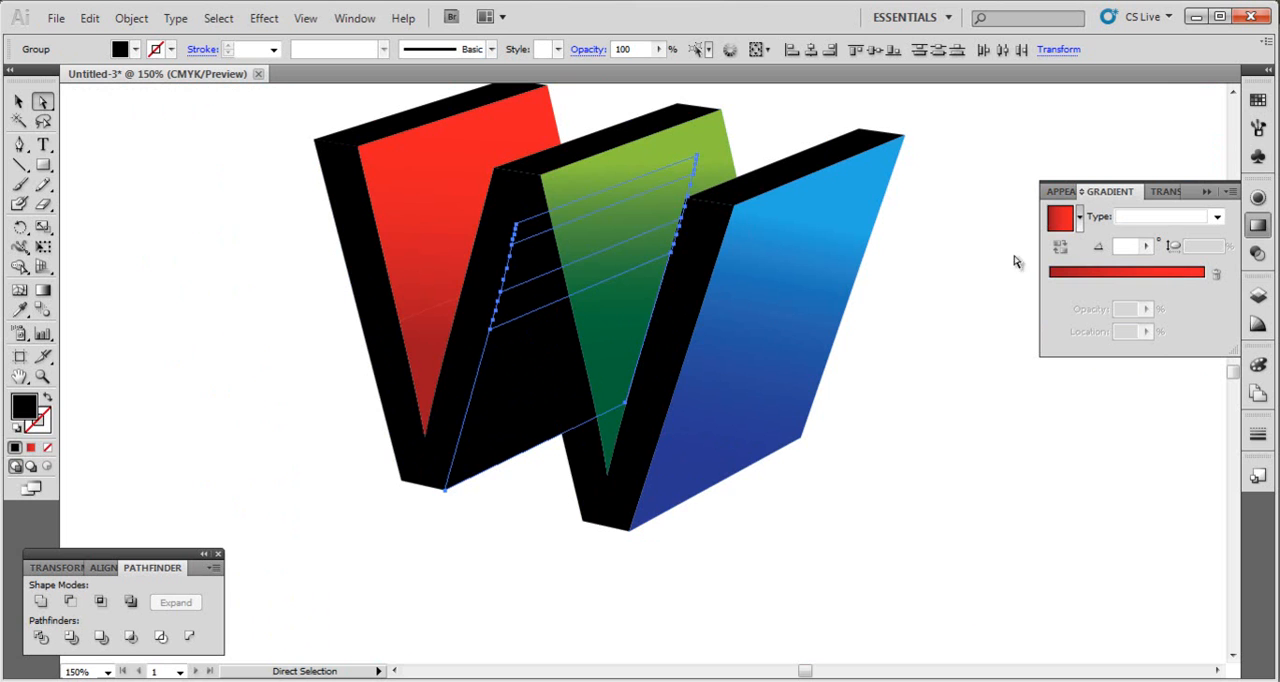
mouse_move(20, 310)
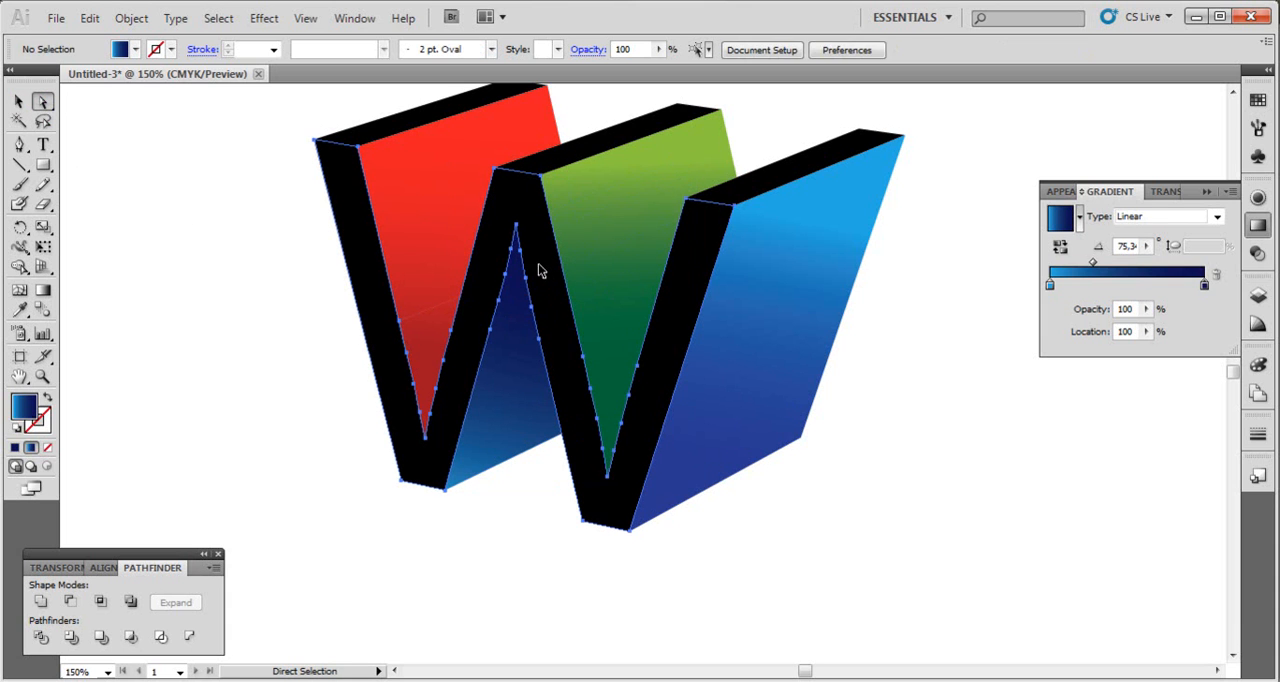
- Remove the black side faces and shrink the W logo to about half size
left_click(627, 143)
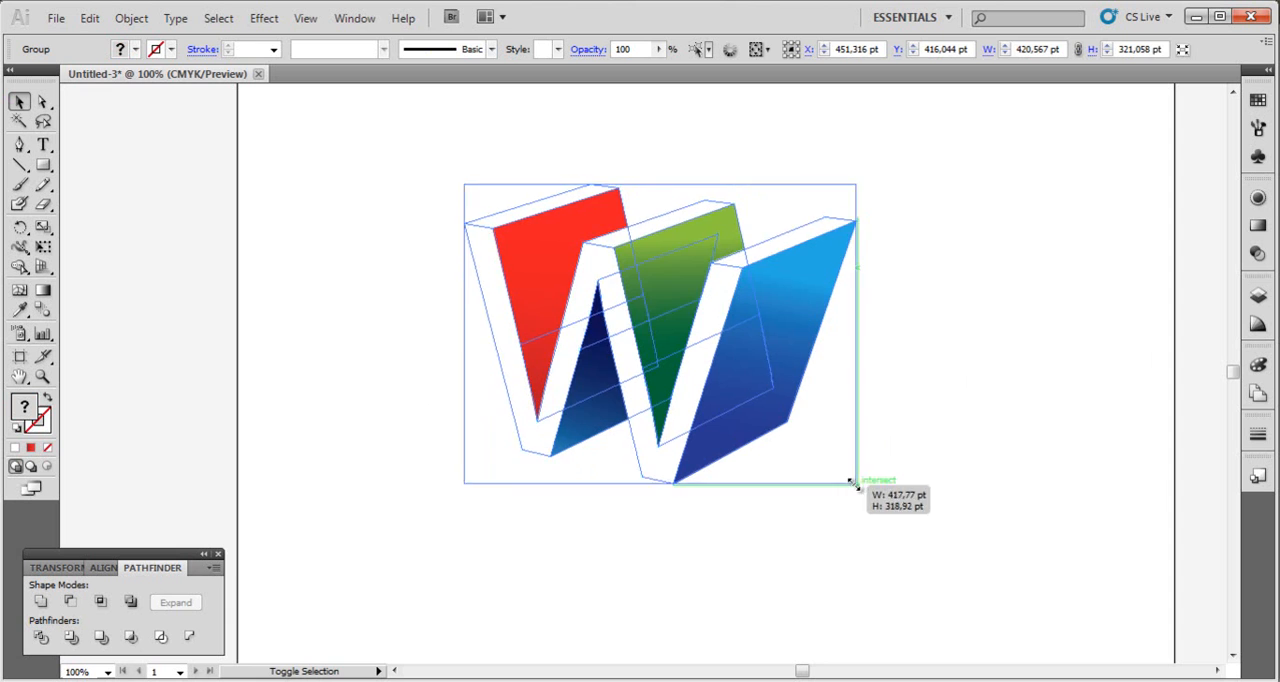
left_click_drag(852, 485, 655, 398)
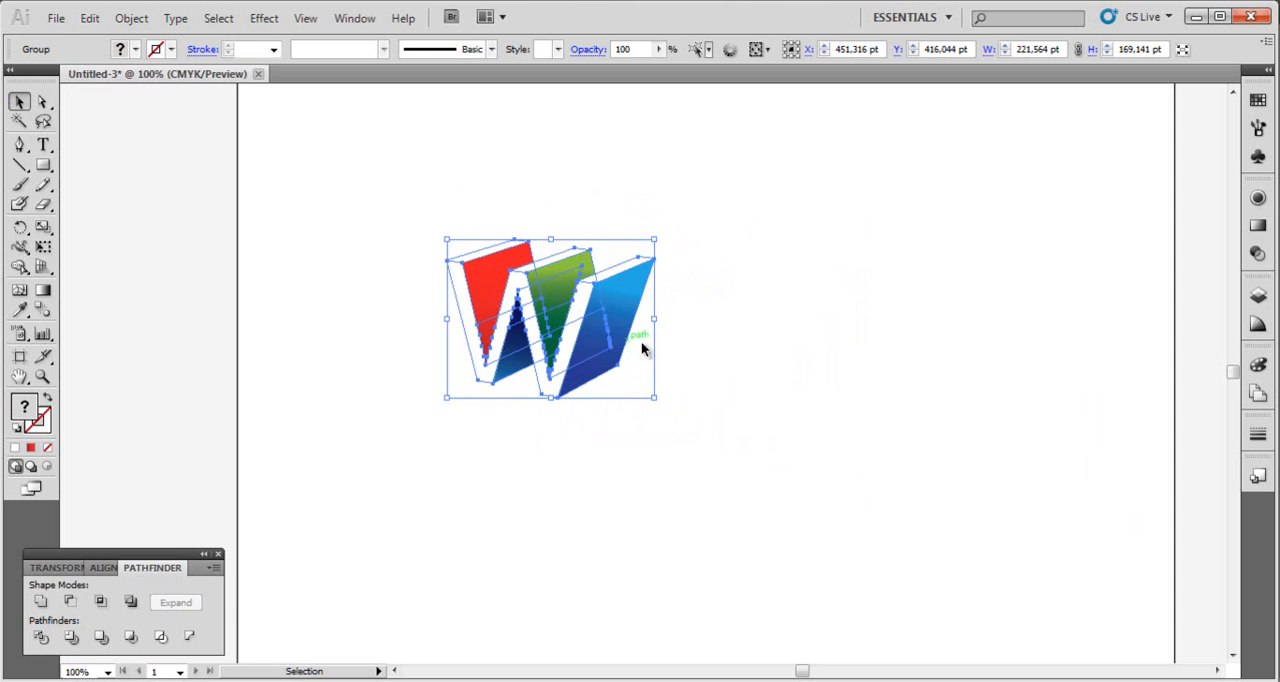
left_click(43, 144)
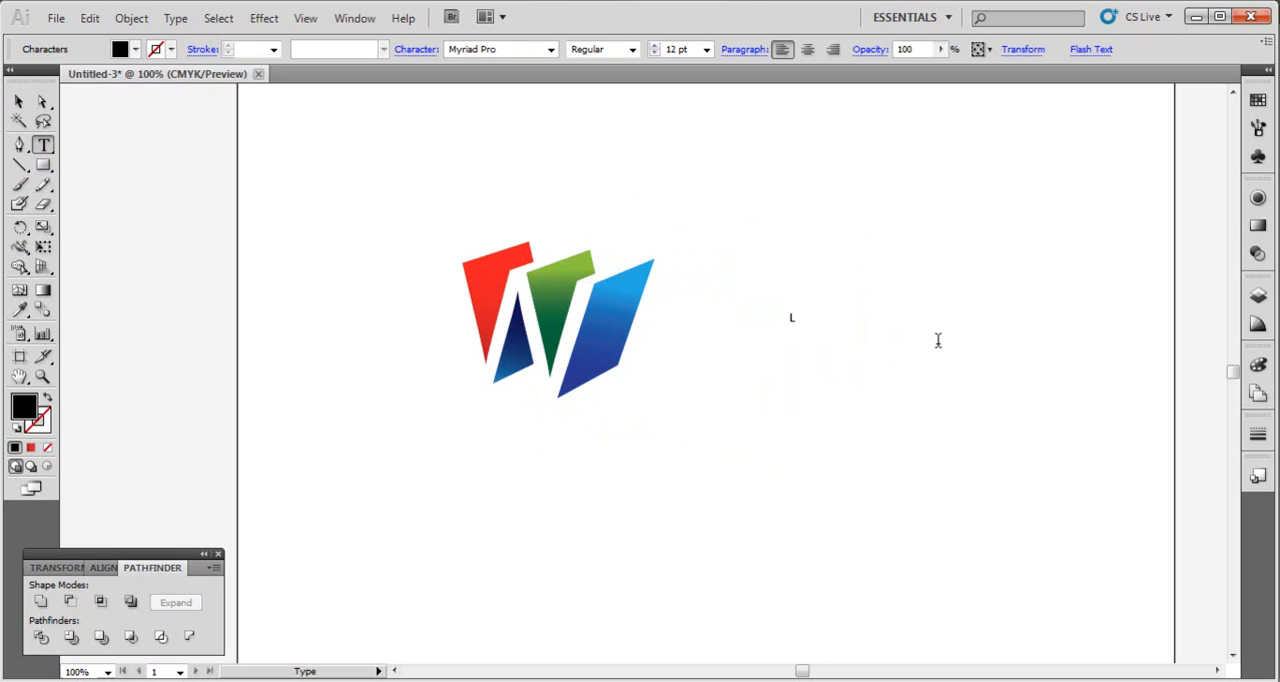
- Type 'LogoName', enlarge it, and set it to Bold with -75 tracking
type("LogNam")
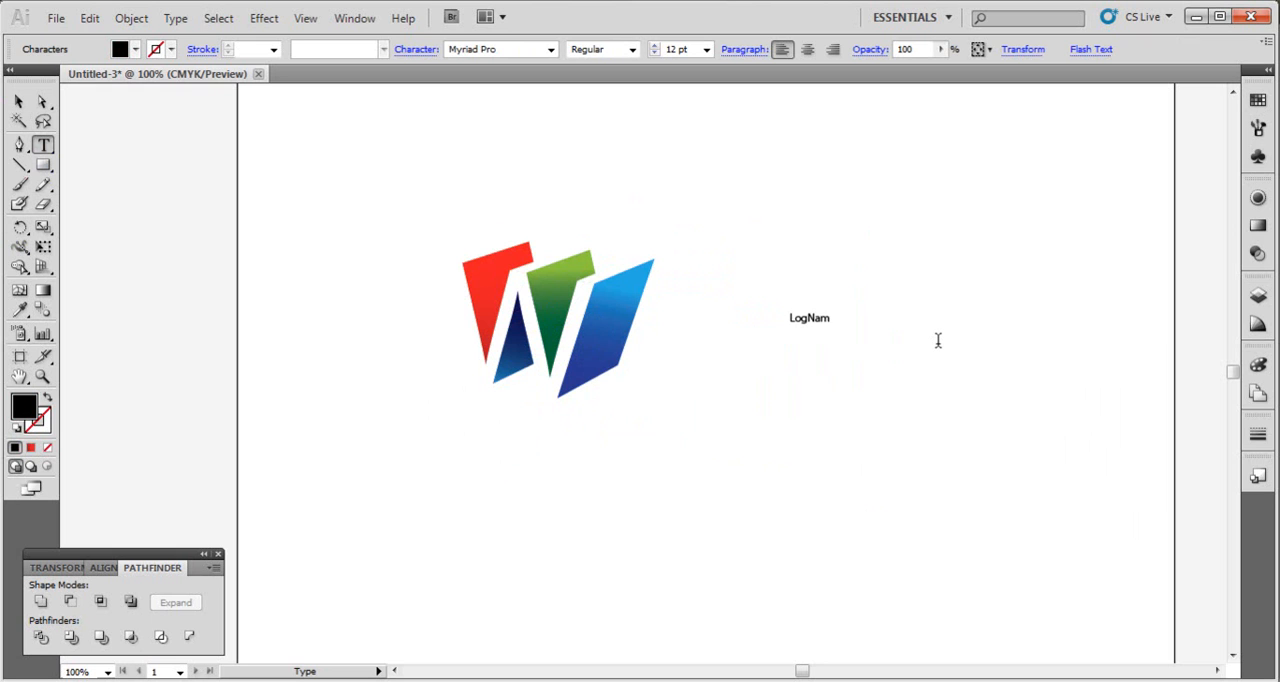
key("Backspace")
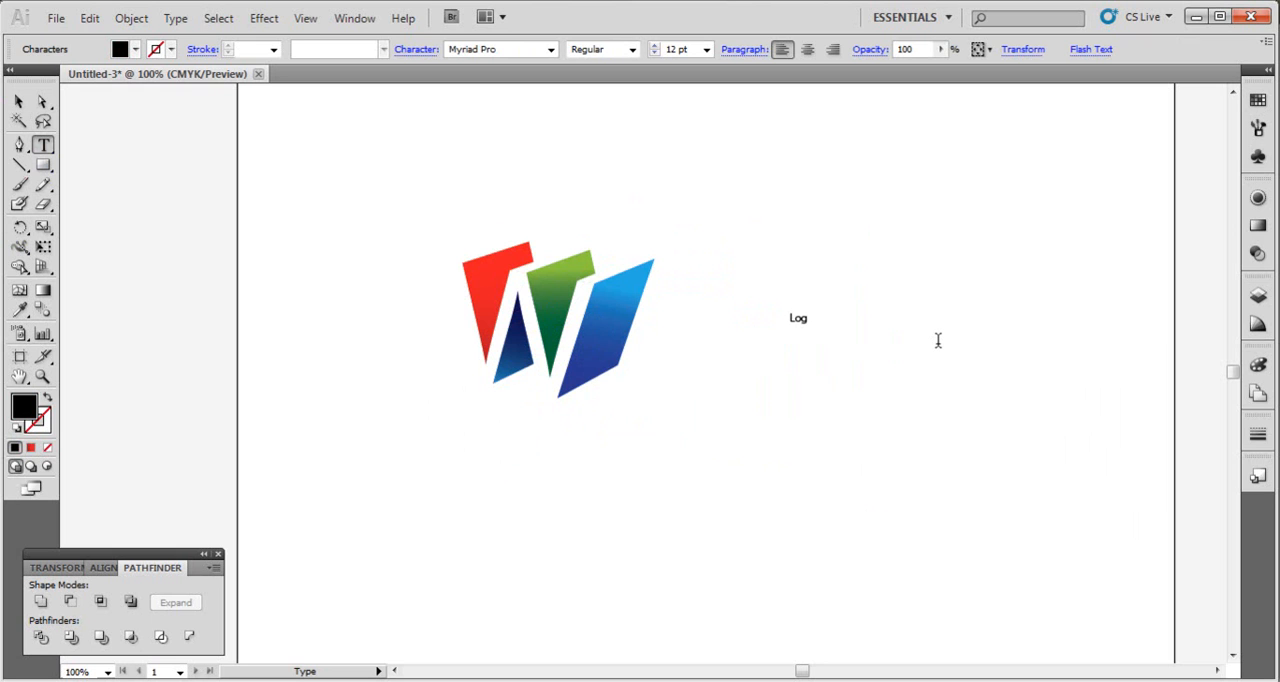
type("oName")
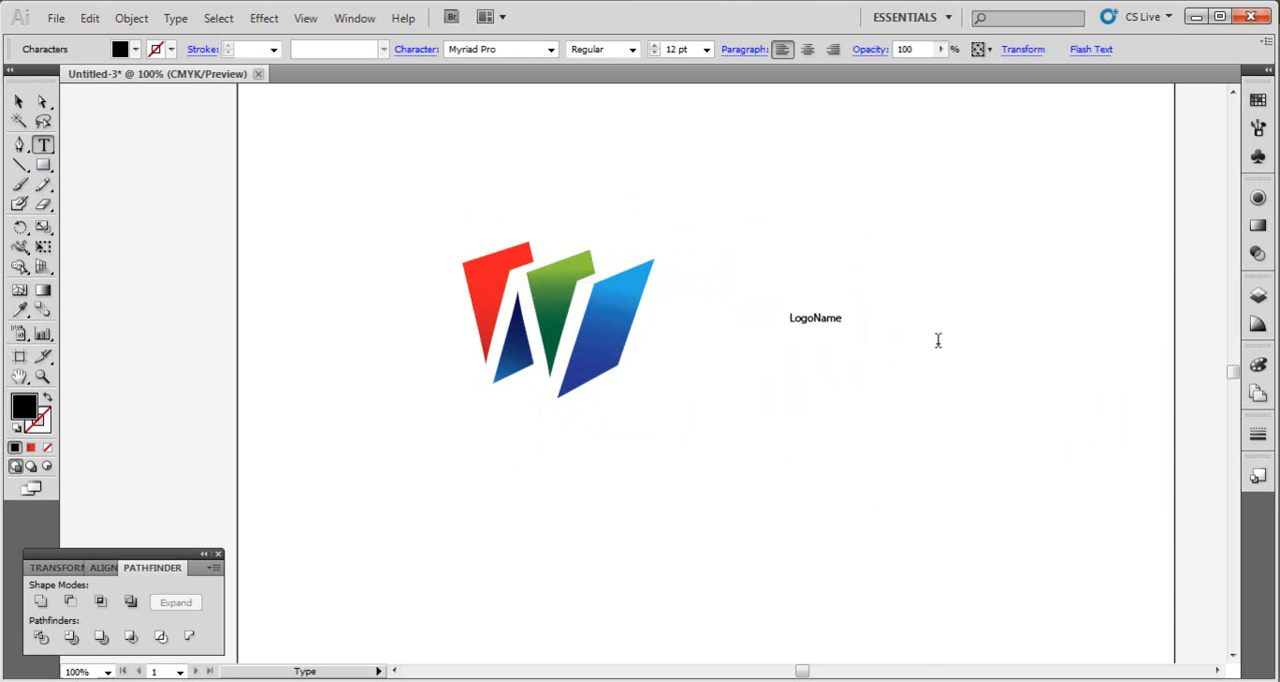
left_click(815, 317)
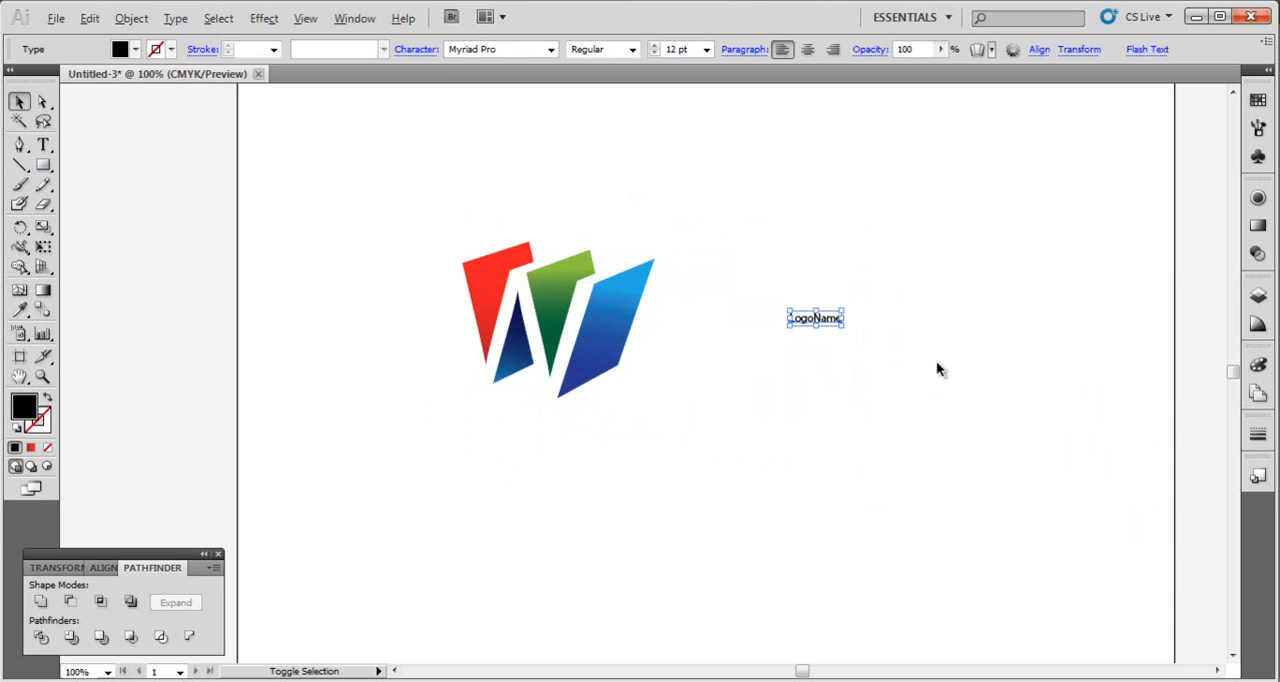
left_click_drag(845, 330, 1010, 465)
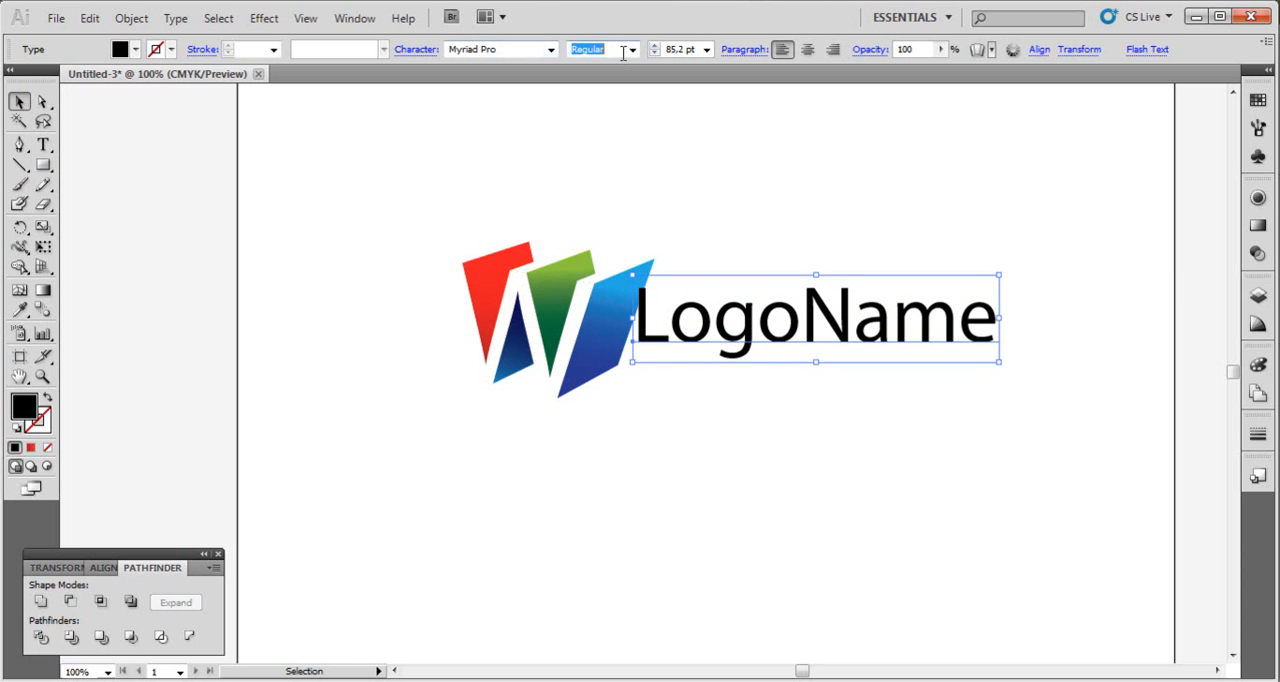
left_click(595, 48)
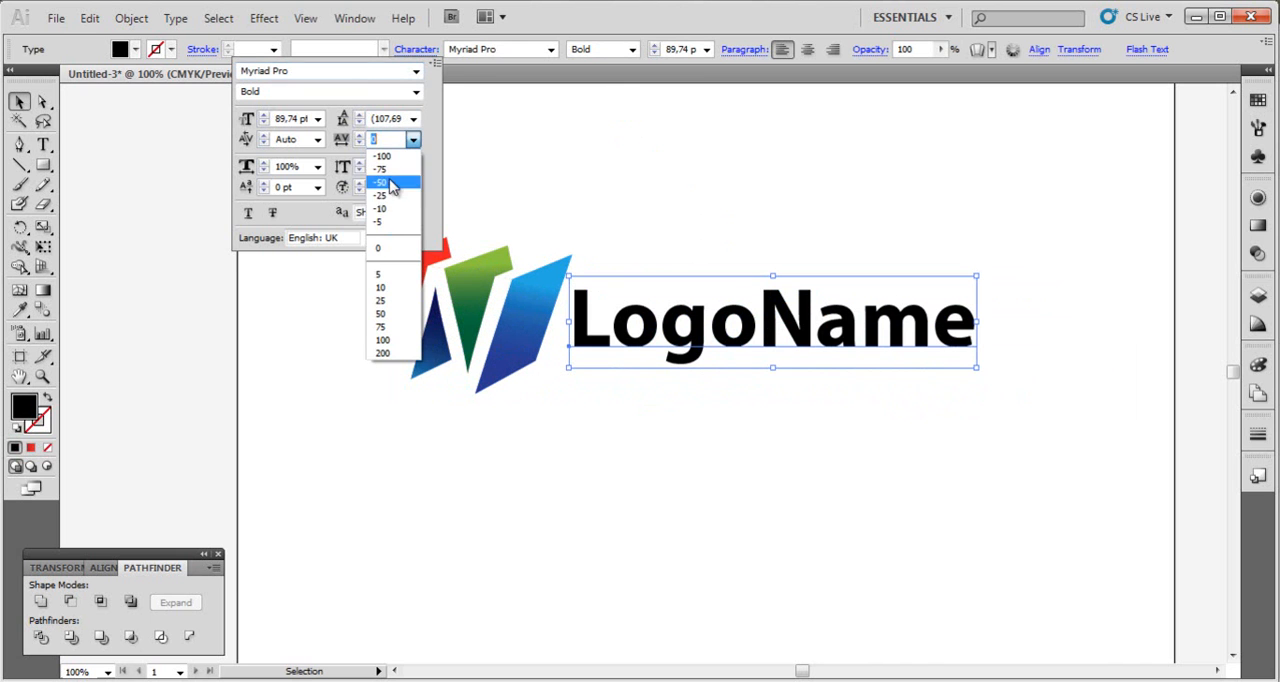
left_click(380, 169)
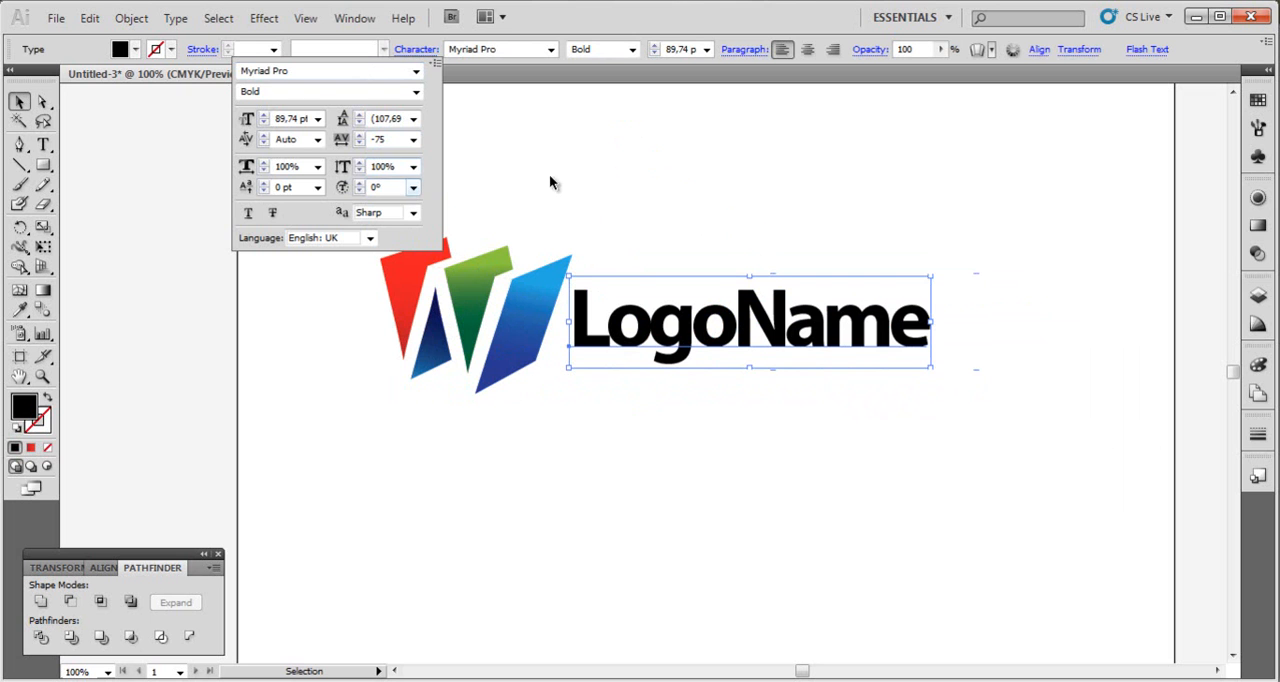
left_click(23, 405)
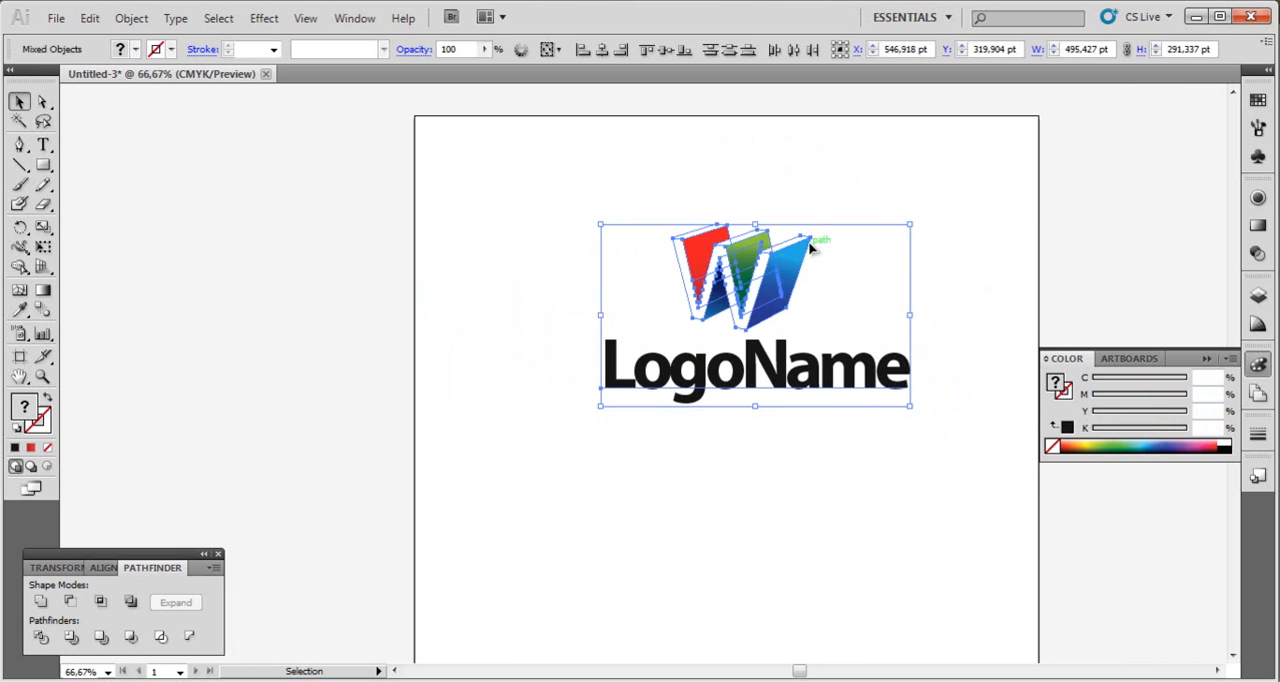
- Drag the colourful W into place above the LogoName text
left_click_drag(755, 315, 712, 395)
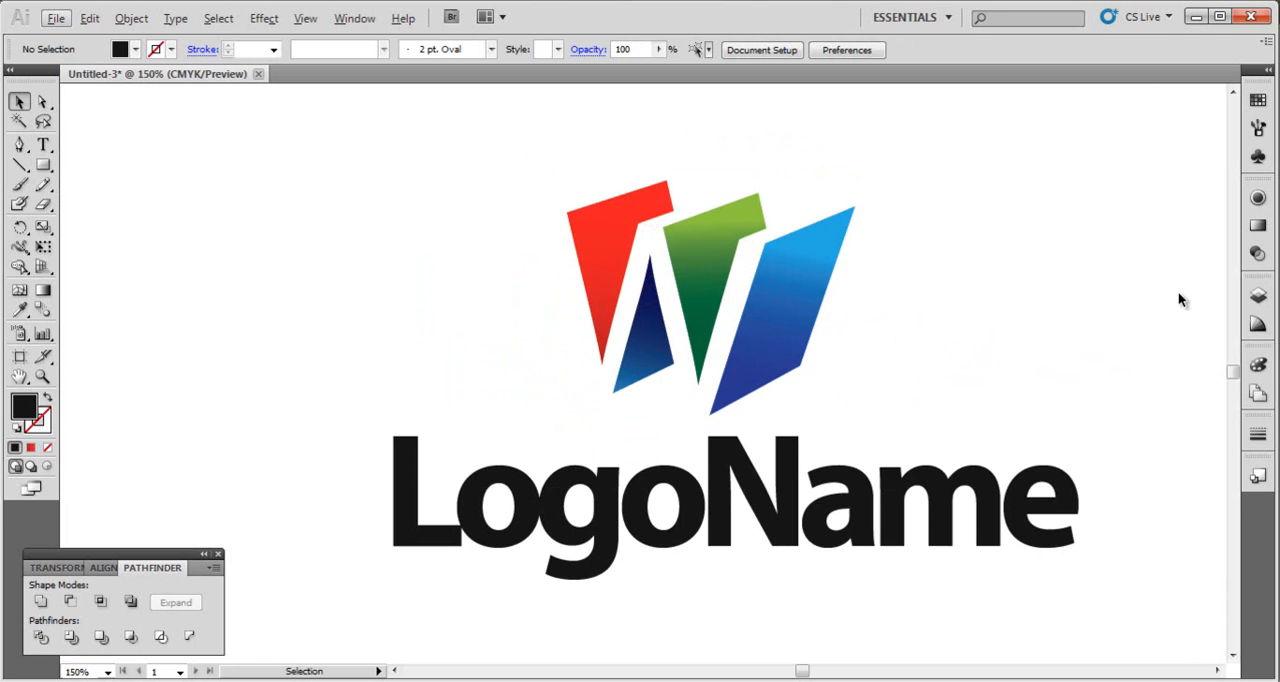
mouse_move(1175, 300)
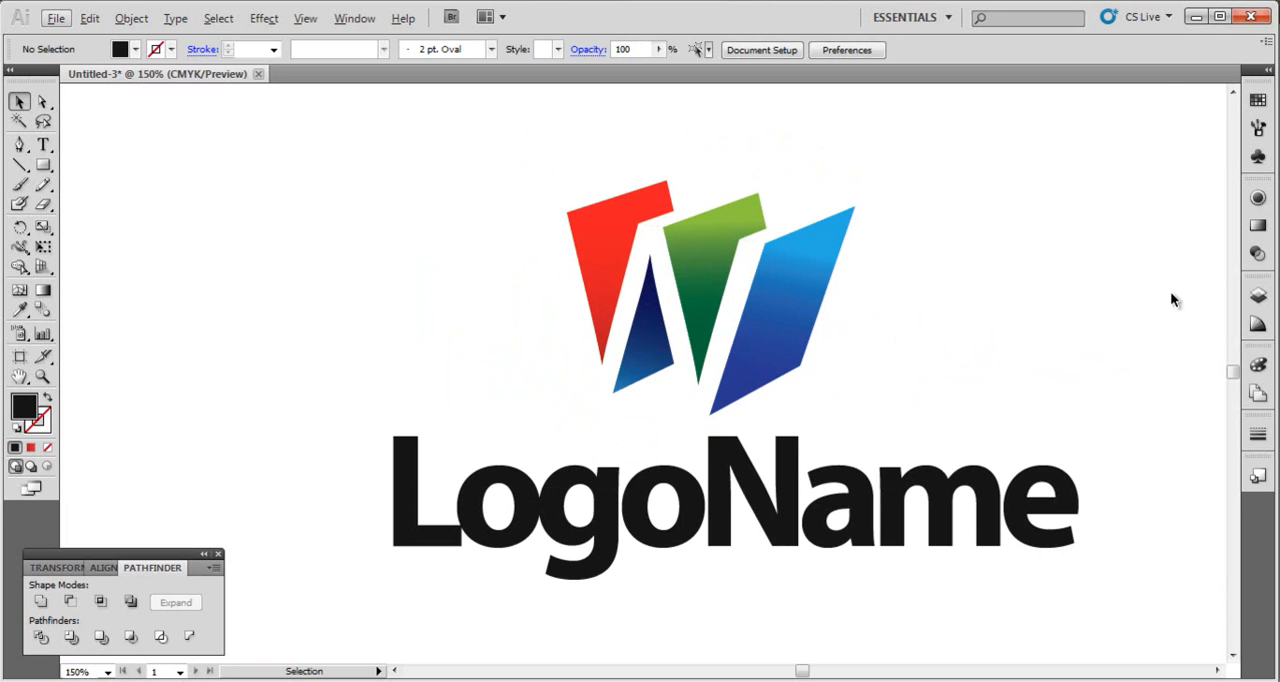